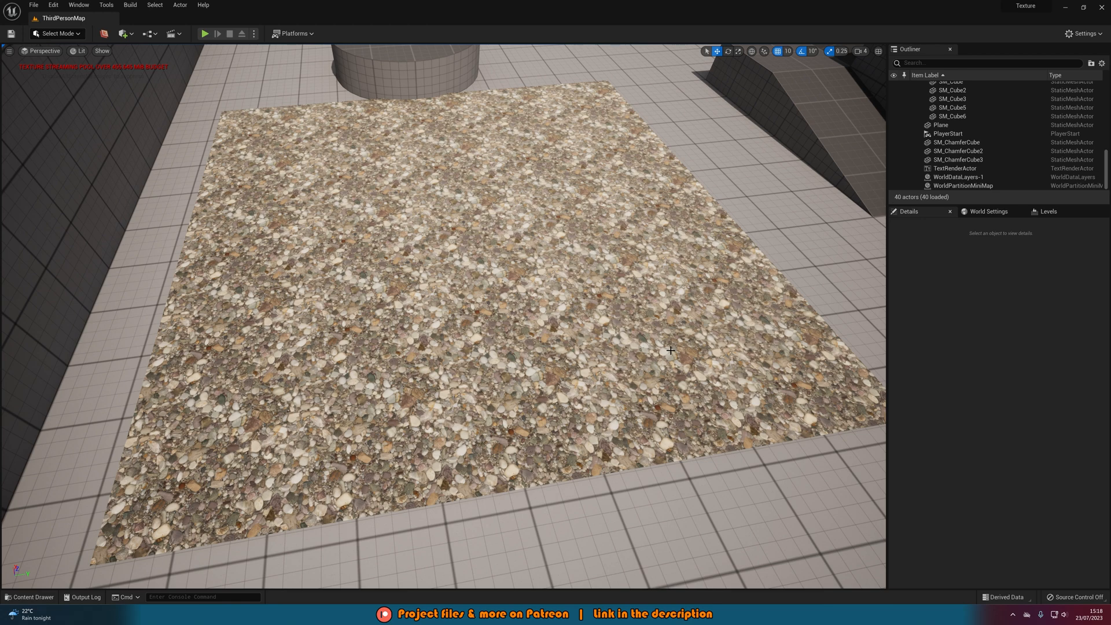
# - Open the ganges_river_pebbles texture to review its 8192x8192 DXT1 details
pyautogui.click(29, 597)
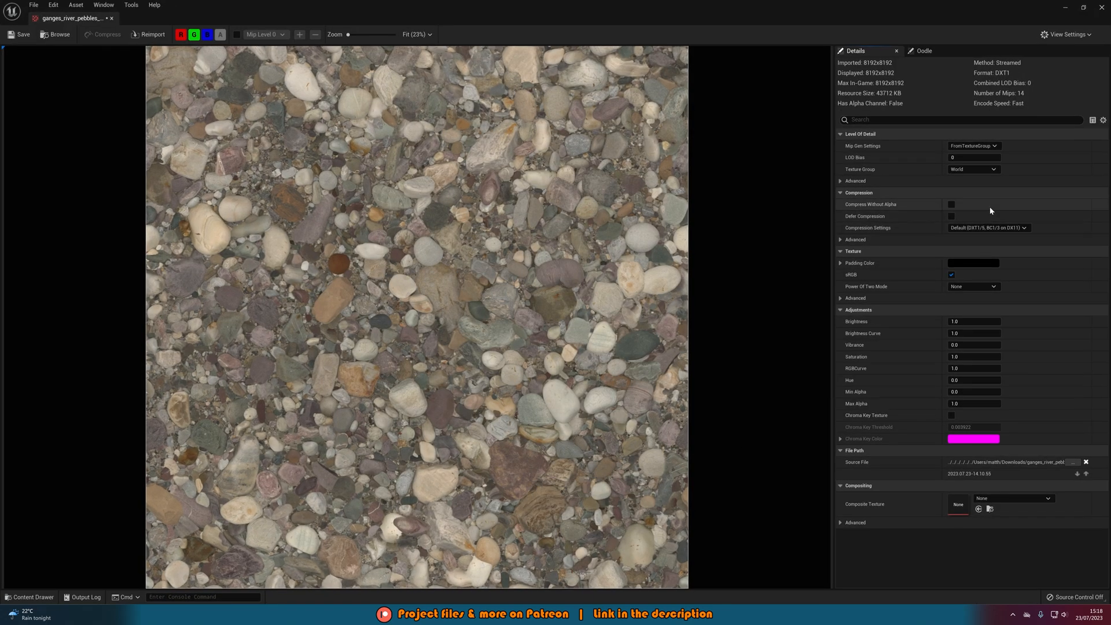
pyautogui.moveTo(811, 226)
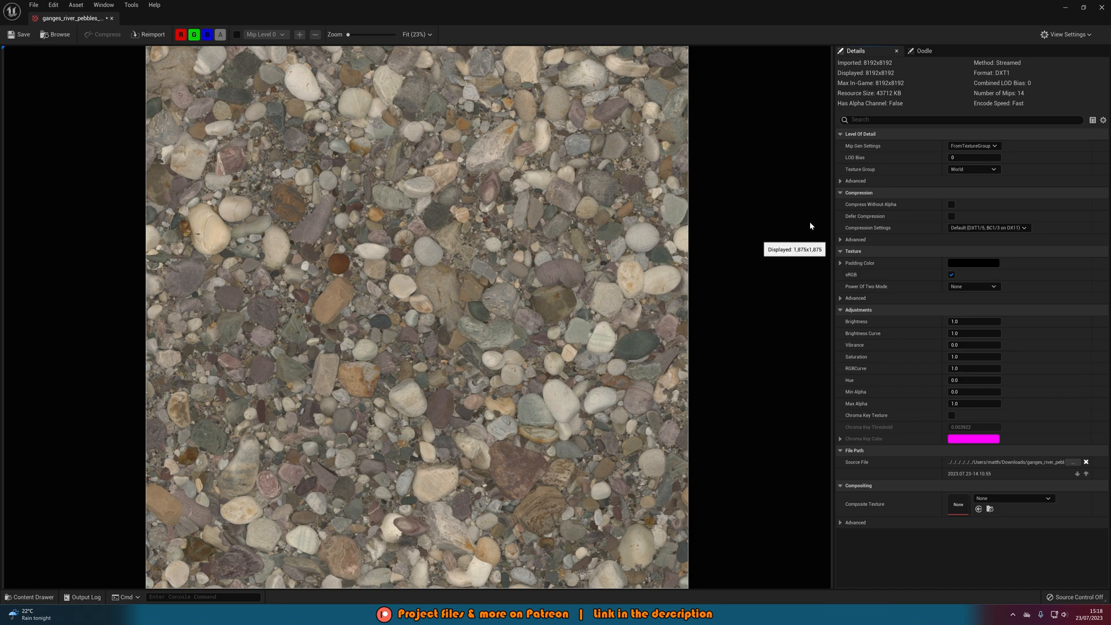
pyautogui.moveTo(844, 64)
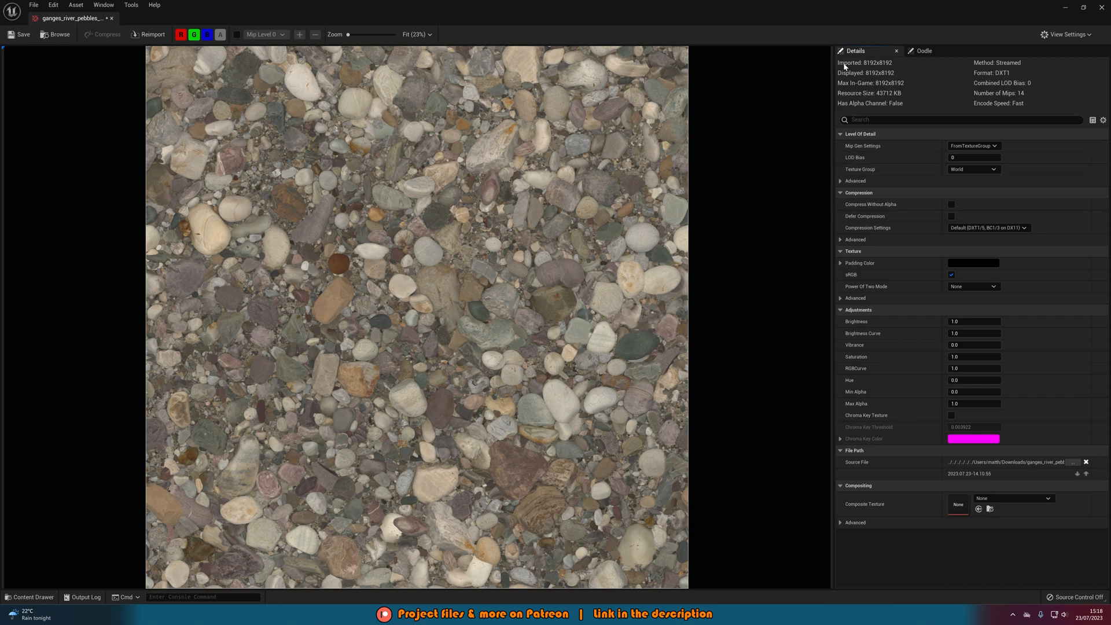
pyautogui.moveTo(893, 85)
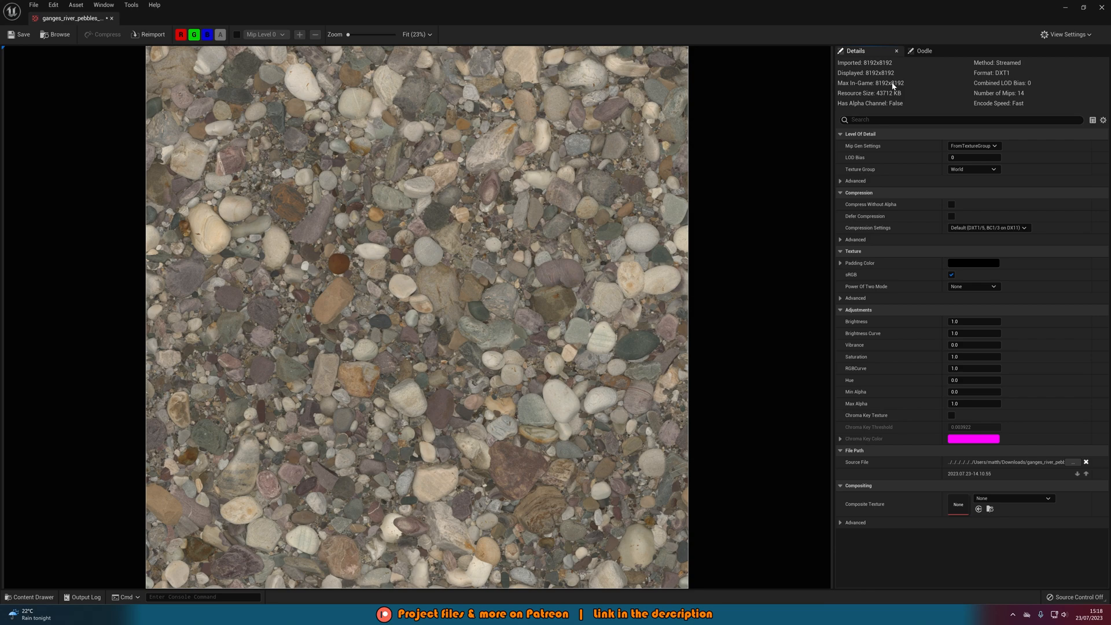
pyautogui.moveTo(900, 73)
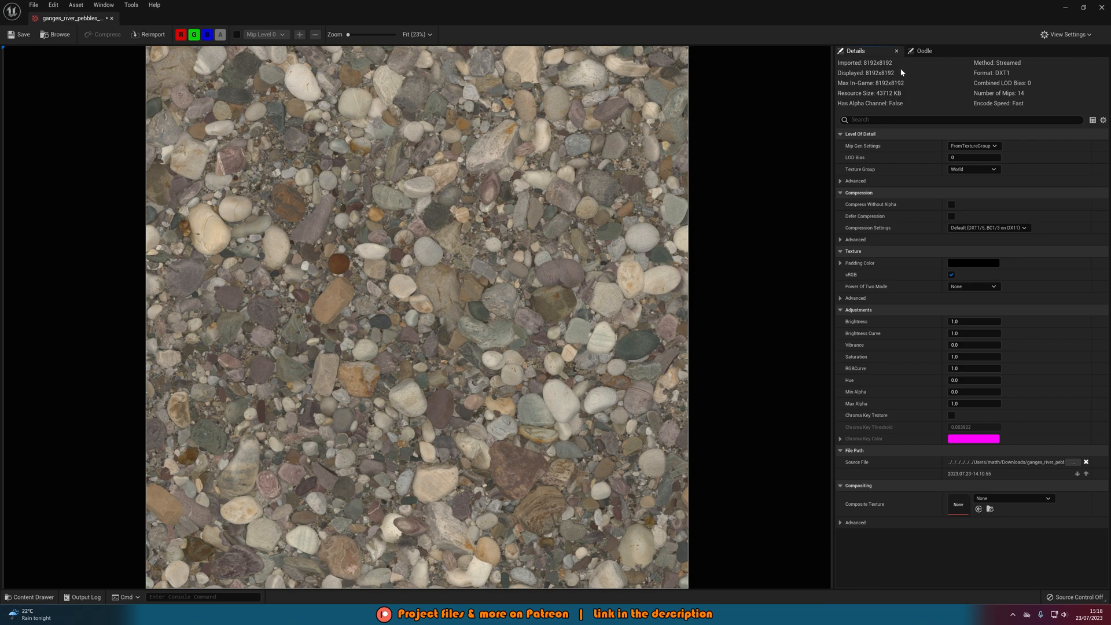
pyautogui.moveTo(863, 96)
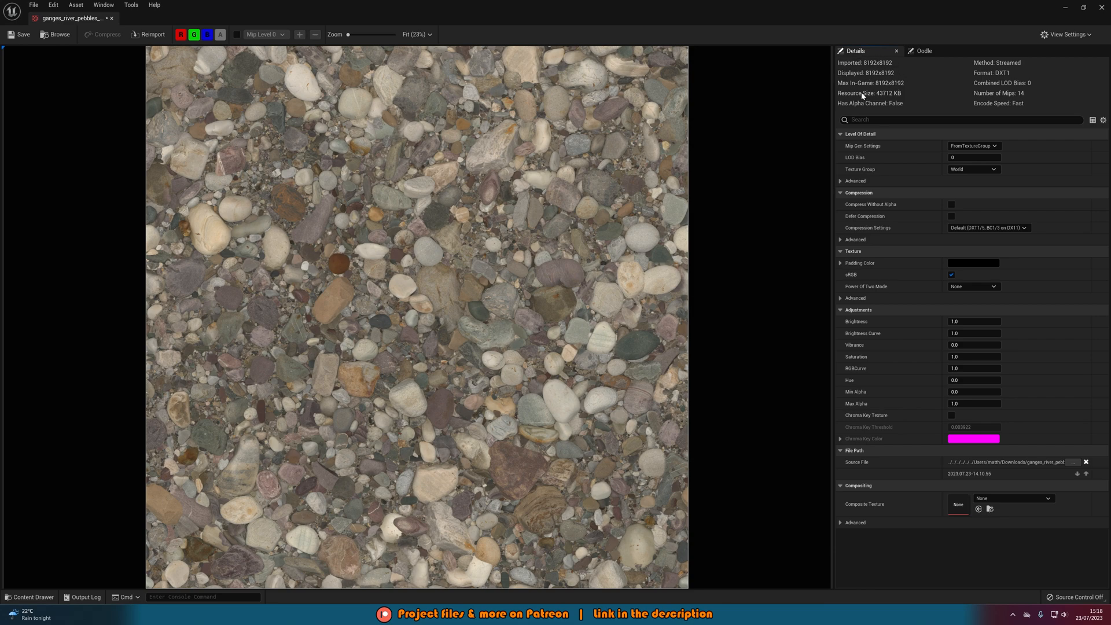
pyautogui.moveTo(885, 100)
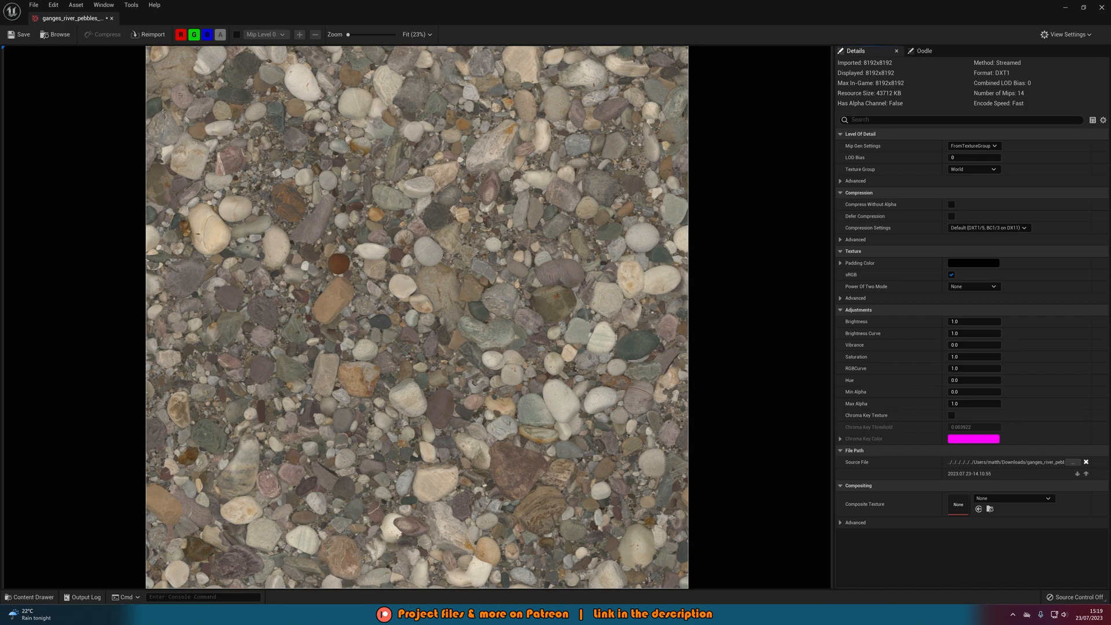
pyautogui.moveTo(850, 164)
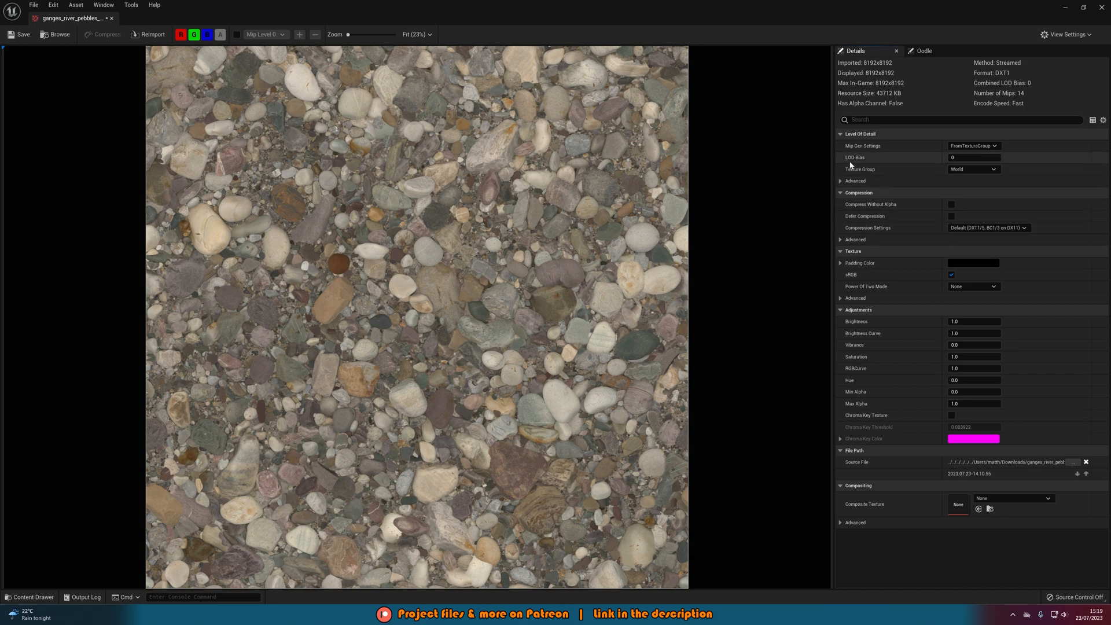
pyautogui.moveTo(904, 160)
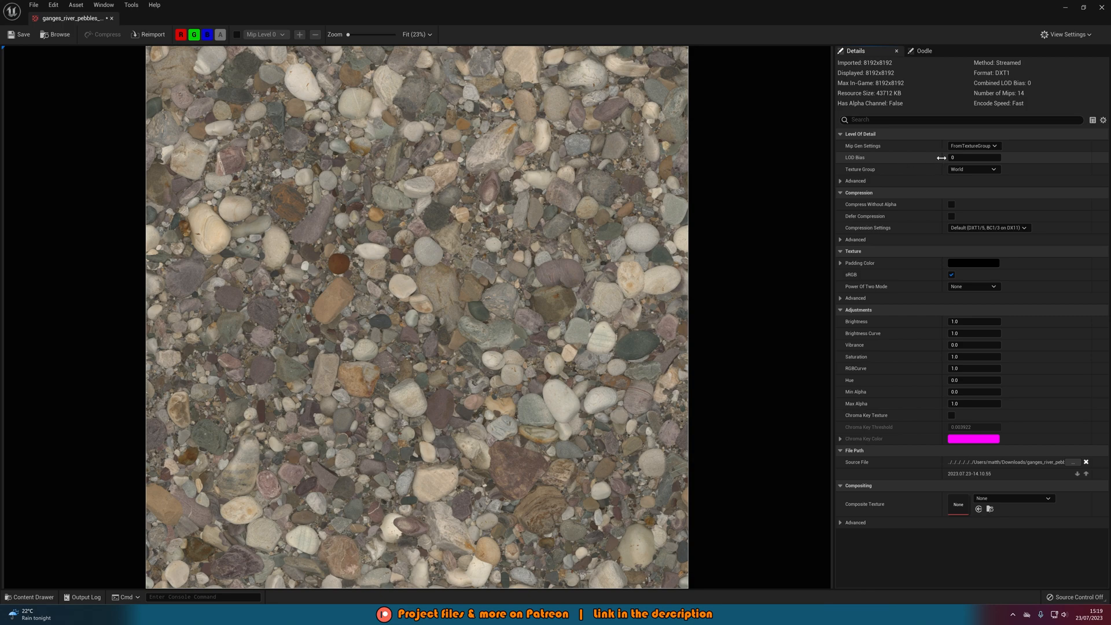
pyautogui.moveTo(910, 68)
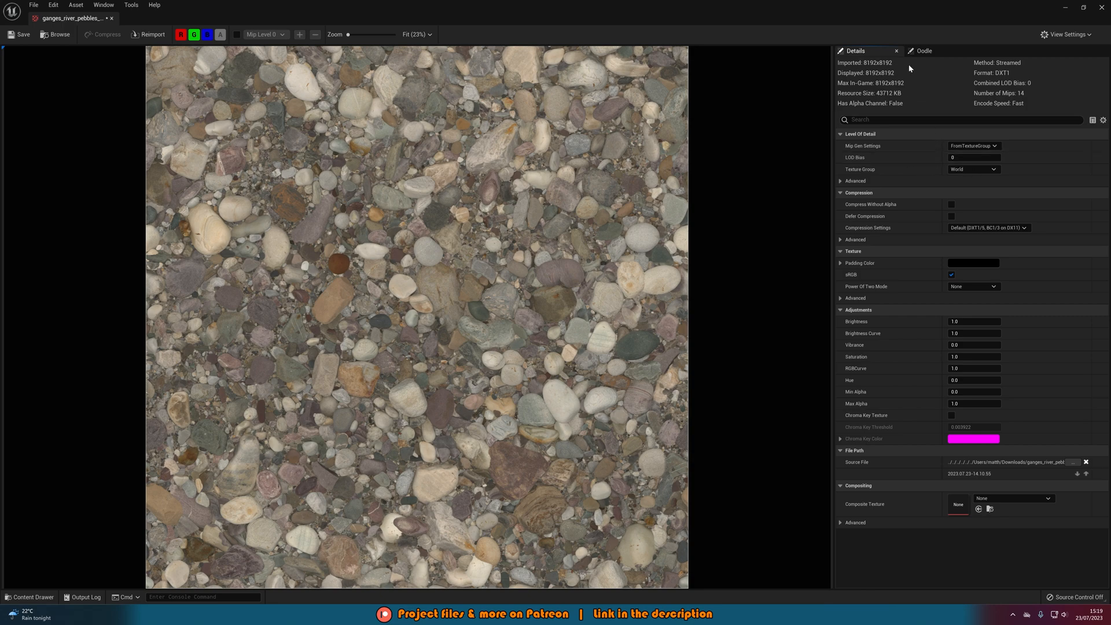
pyautogui.moveTo(908, 158)
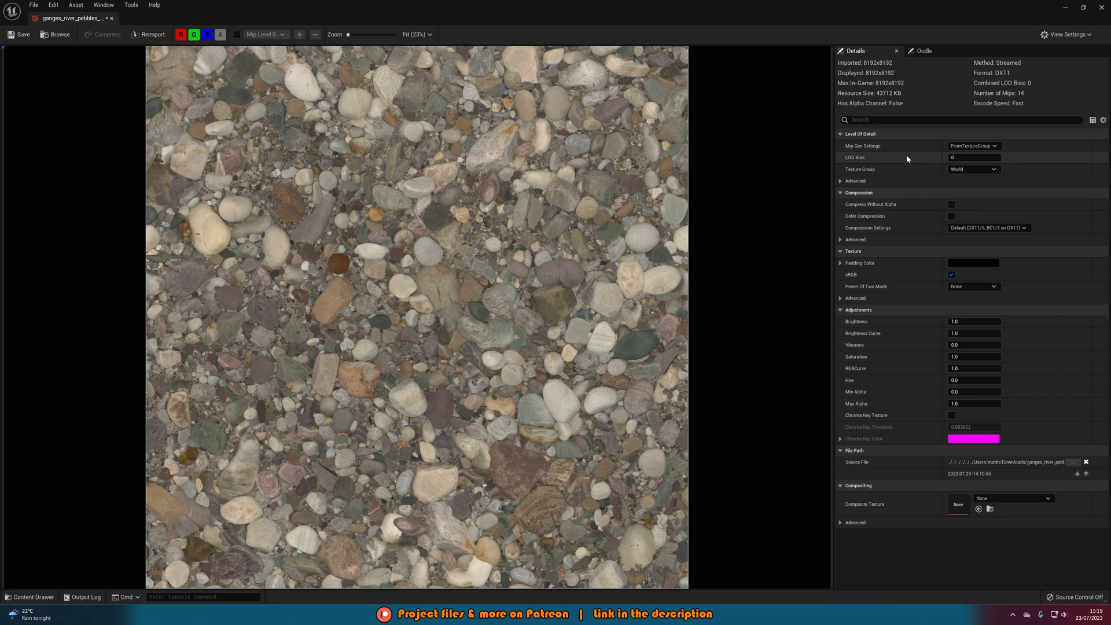
pyautogui.moveTo(851, 69)
pyautogui.write('1')
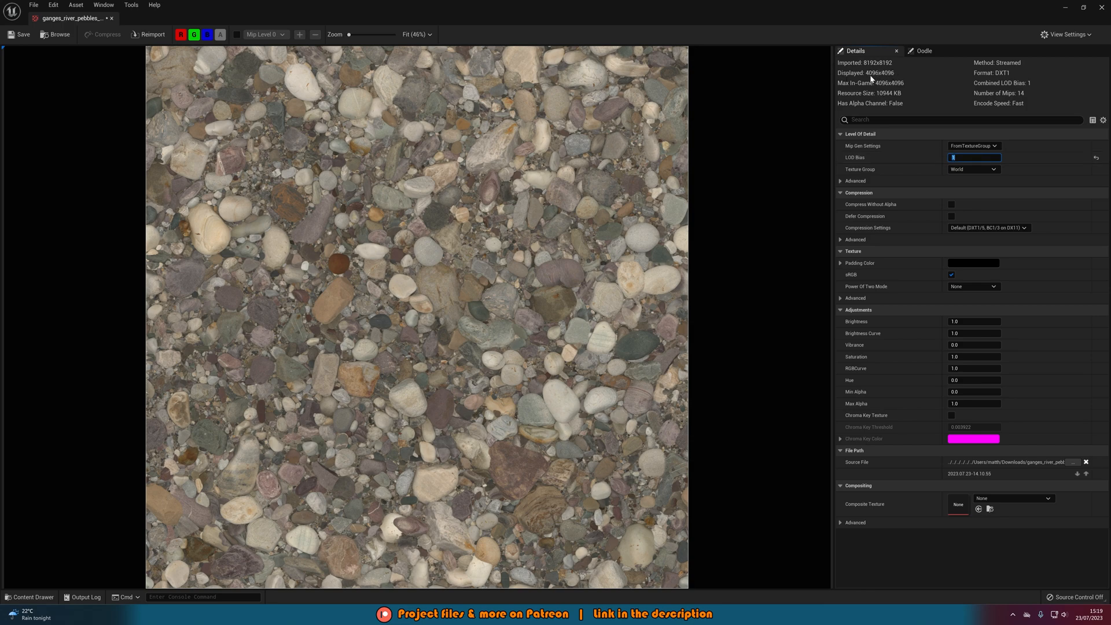
pyautogui.moveTo(905, 116)
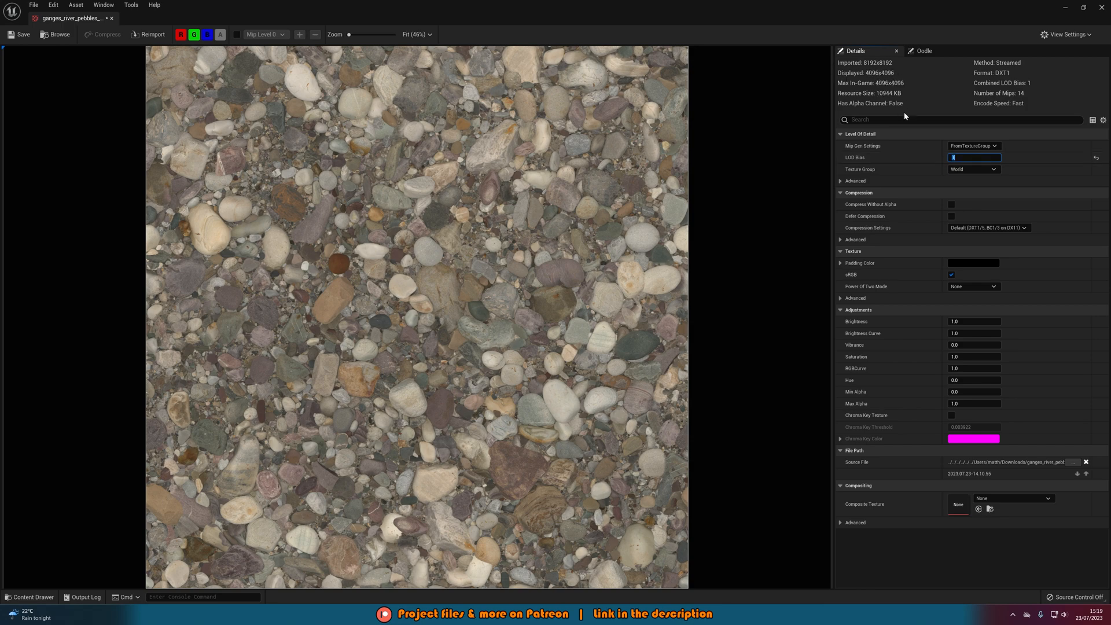
pyautogui.write('2')
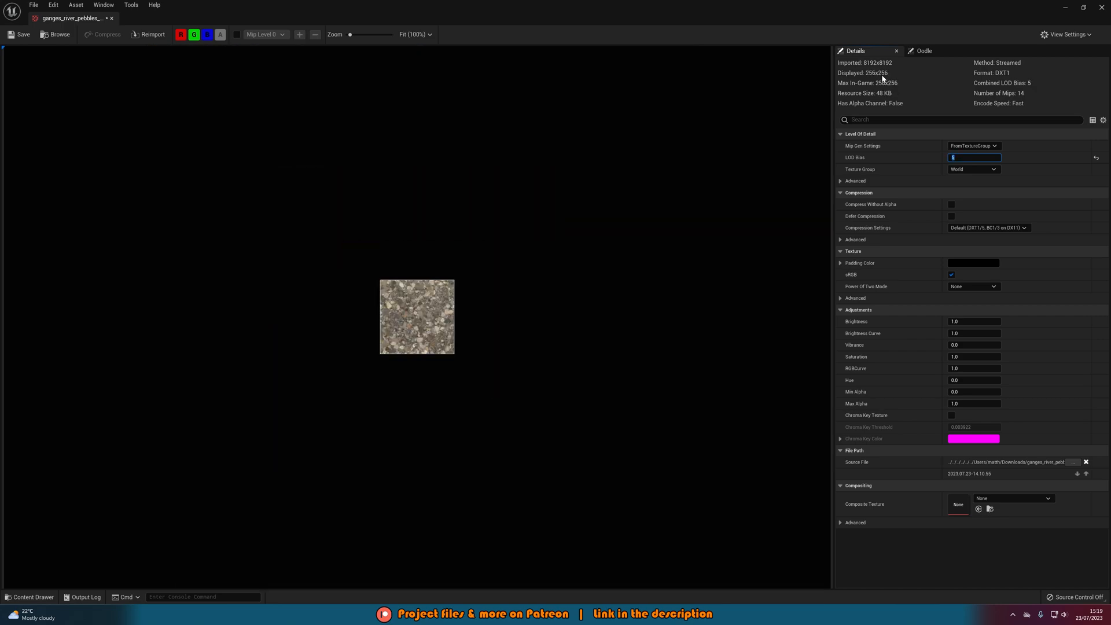
pyautogui.moveTo(884, 74)
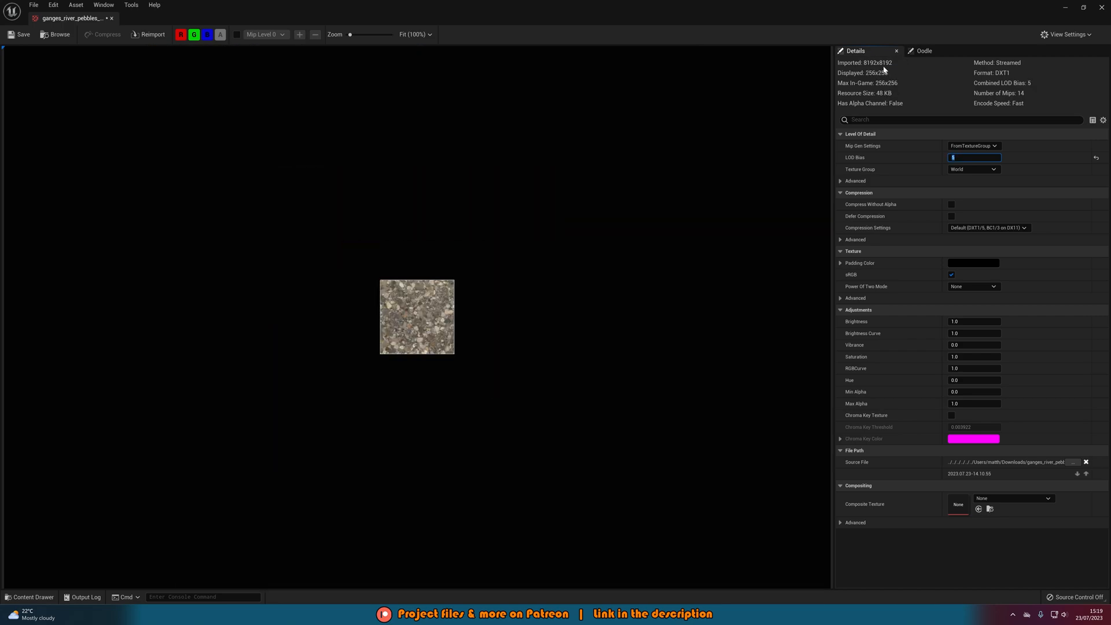
pyautogui.moveTo(888, 101)
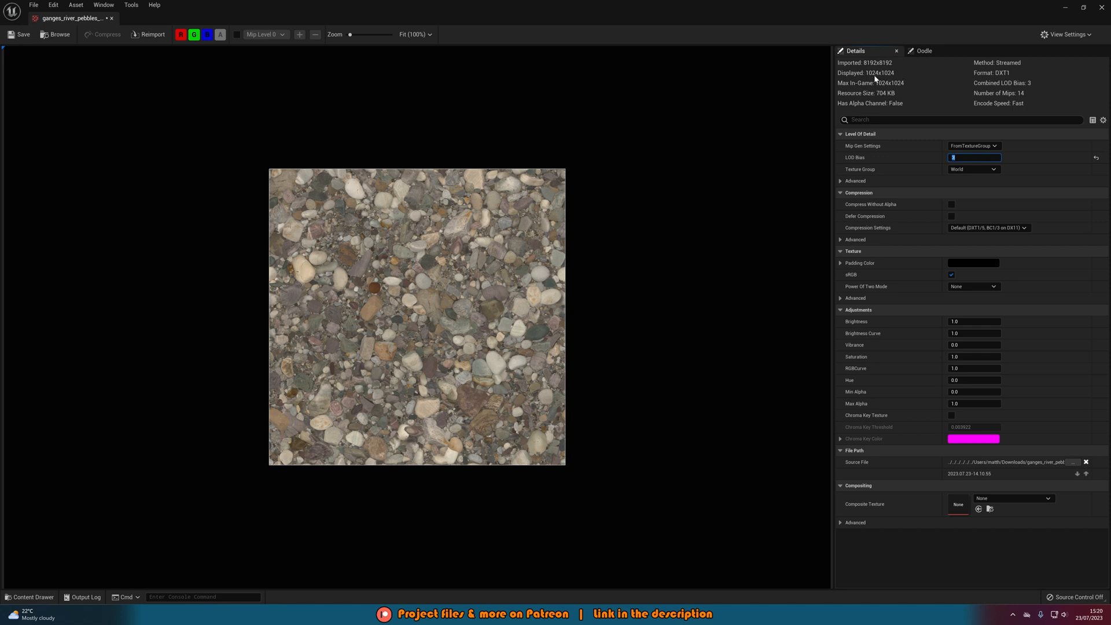
pyautogui.moveTo(230, 78)
pyautogui.write('0')
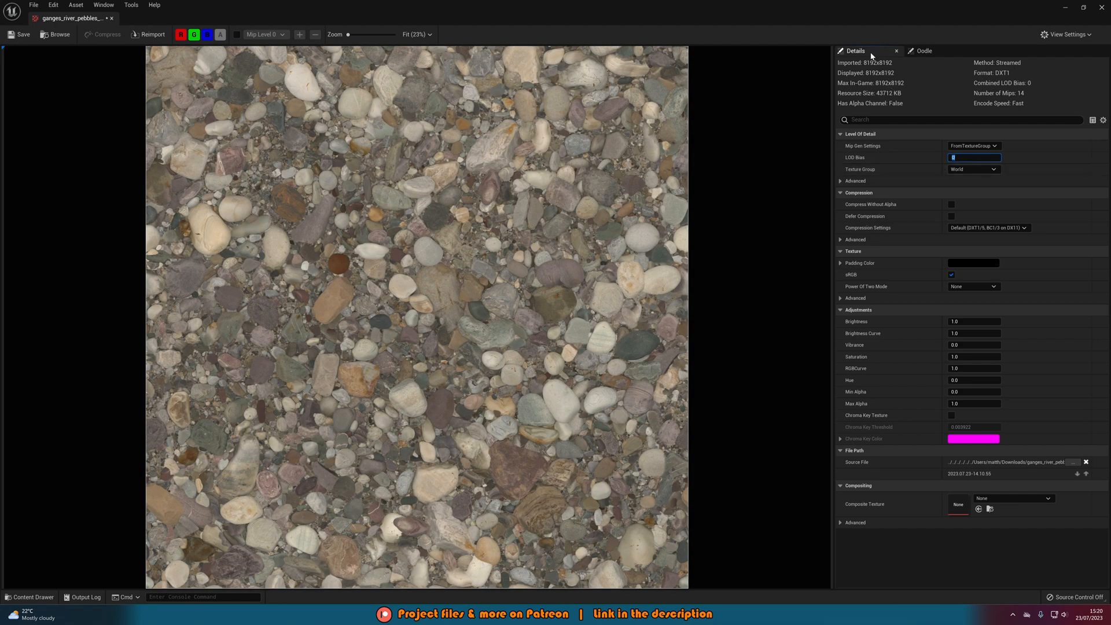
pyautogui.moveTo(905, 59)
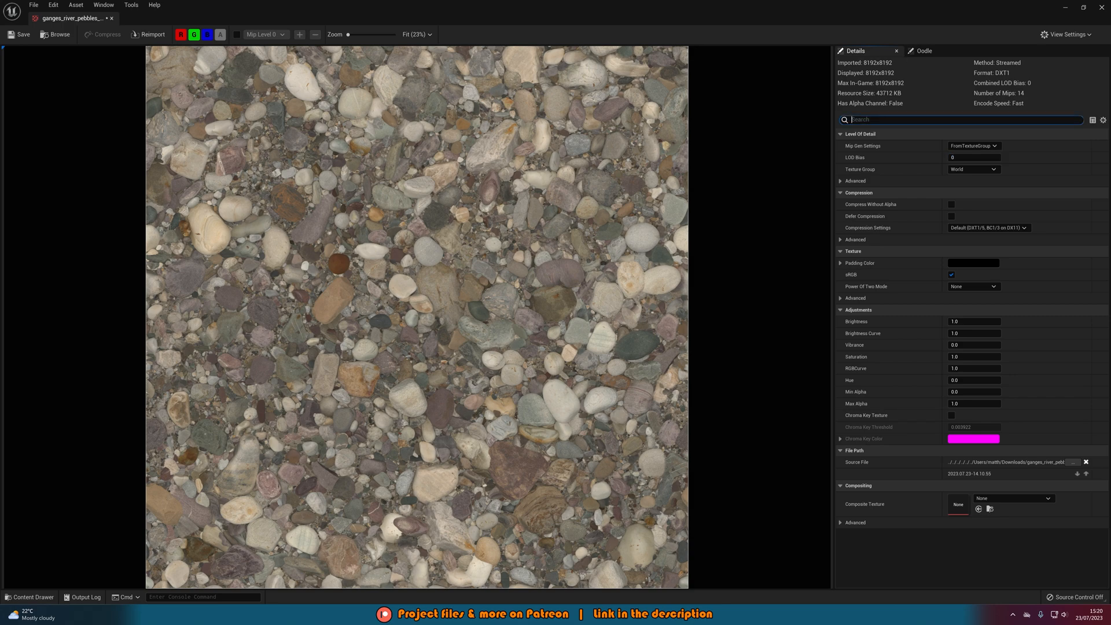
# - Filter Details by 'max' and set Maximum Texture Size to 2048
pyautogui.write('max')
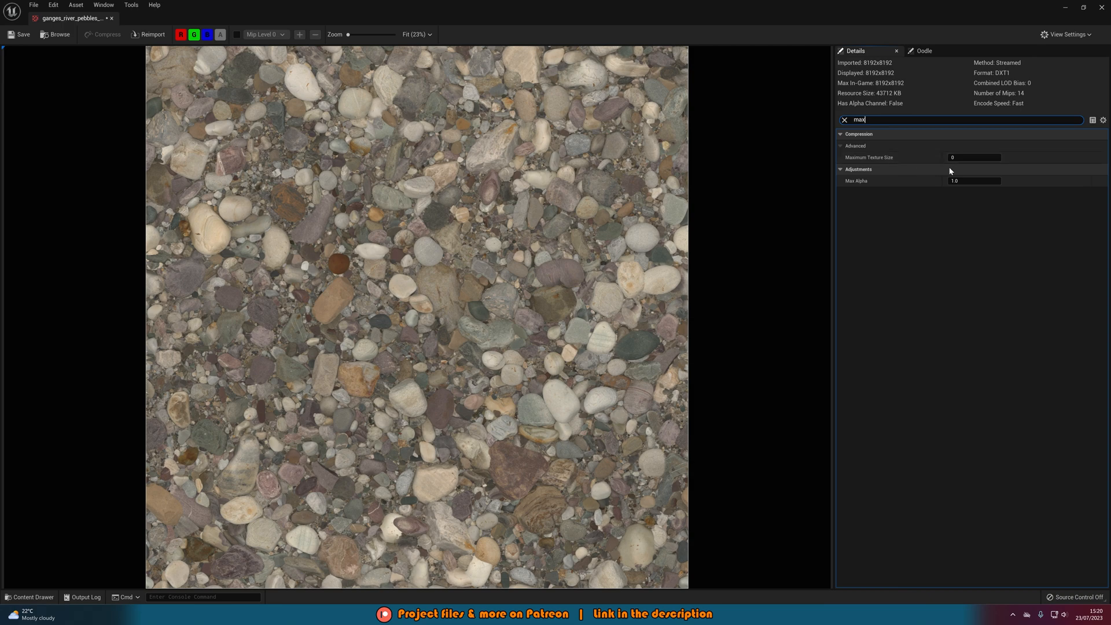
pyautogui.click(975, 157)
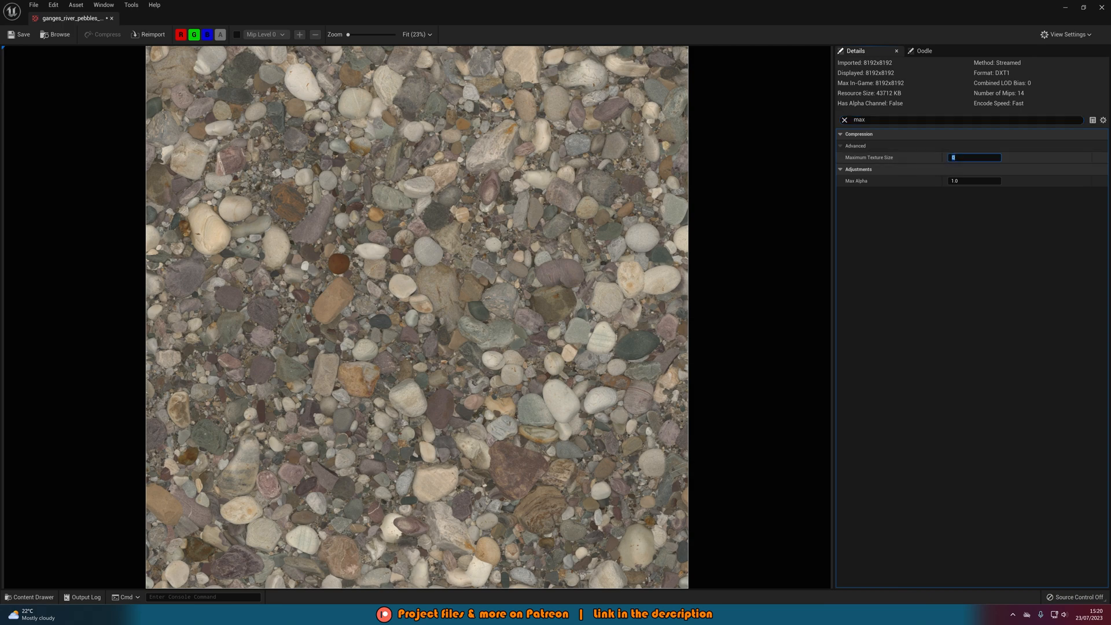
pyautogui.write('1024')
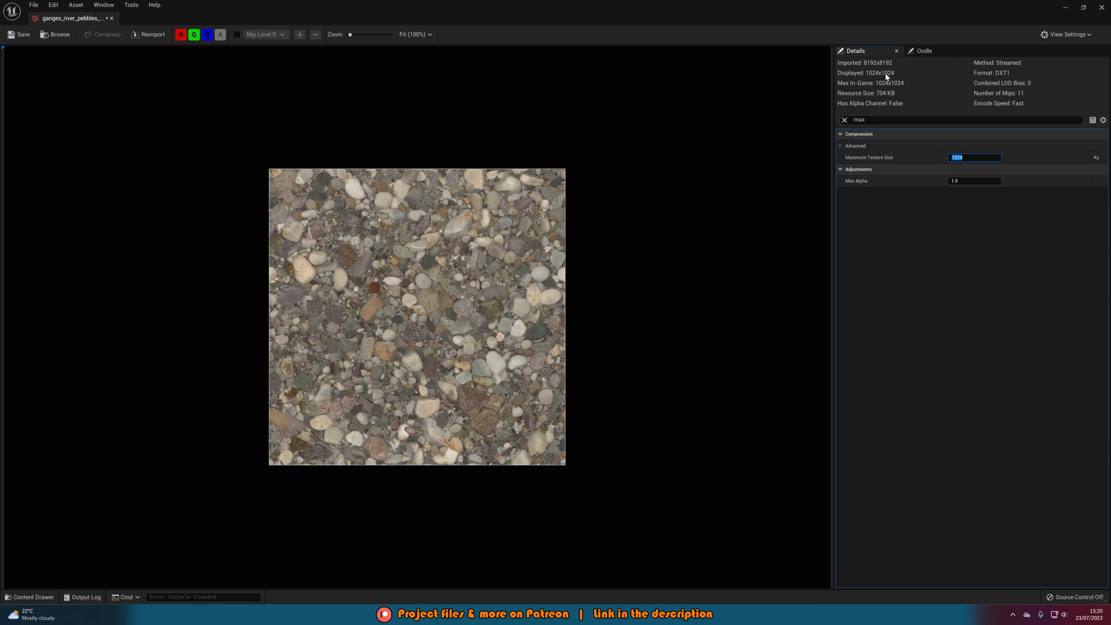
pyautogui.moveTo(862, 158)
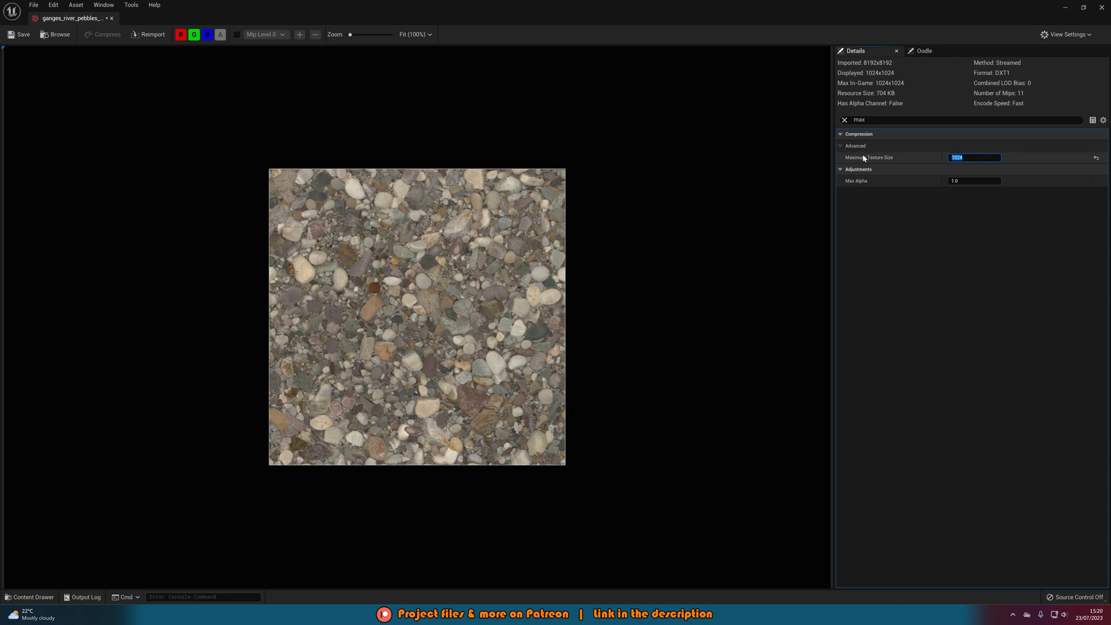
pyautogui.moveTo(909, 162)
pyautogui.write('2048')
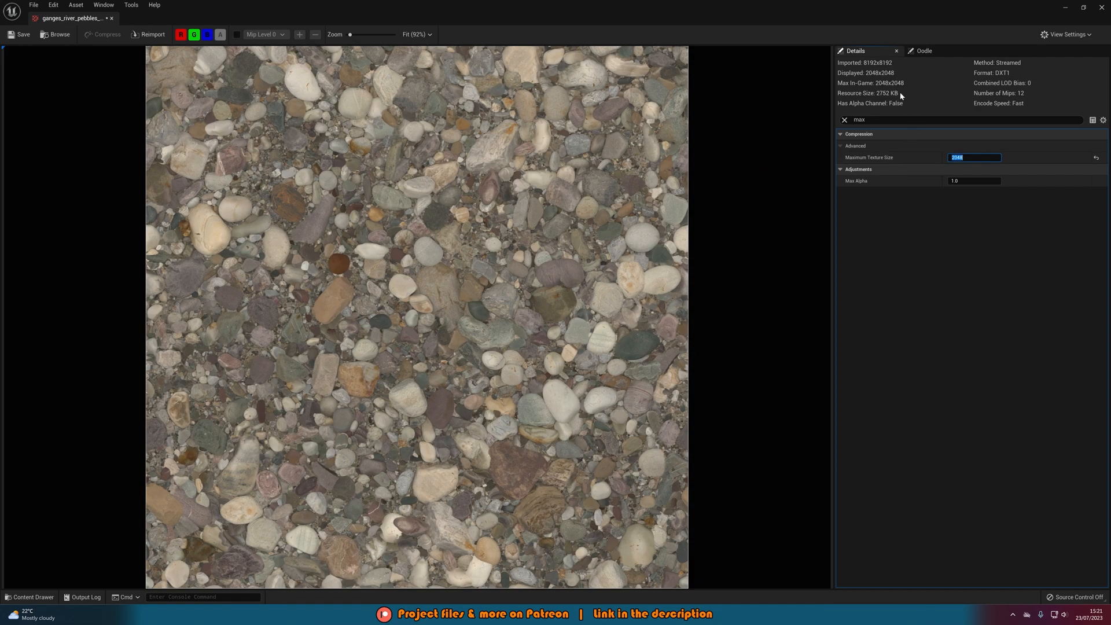
pyautogui.moveTo(1025, 249)
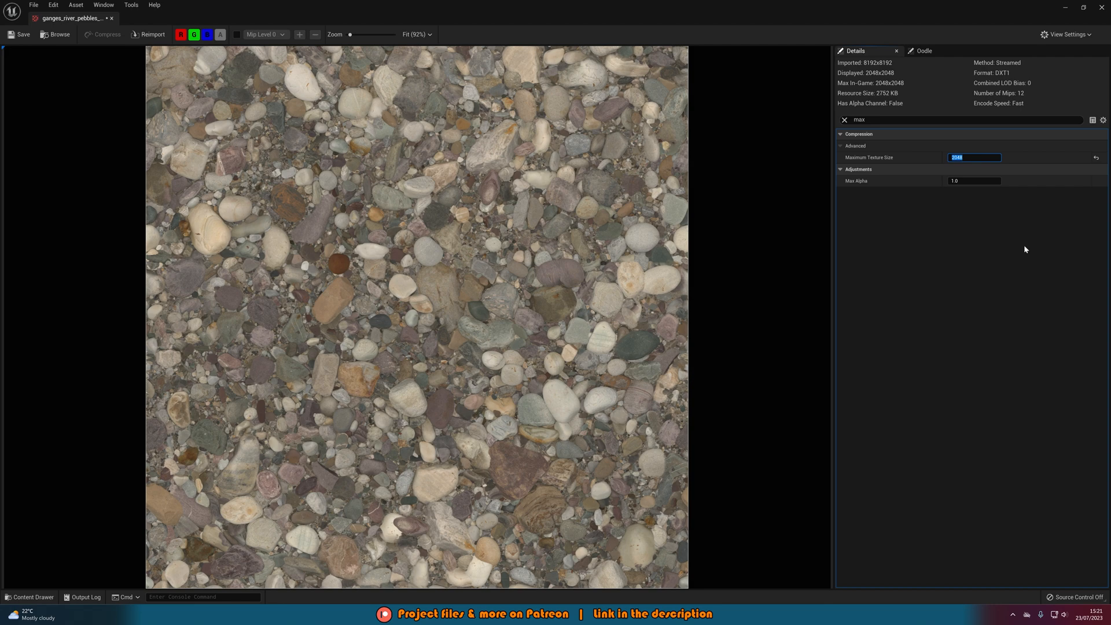
pyautogui.click(844, 119)
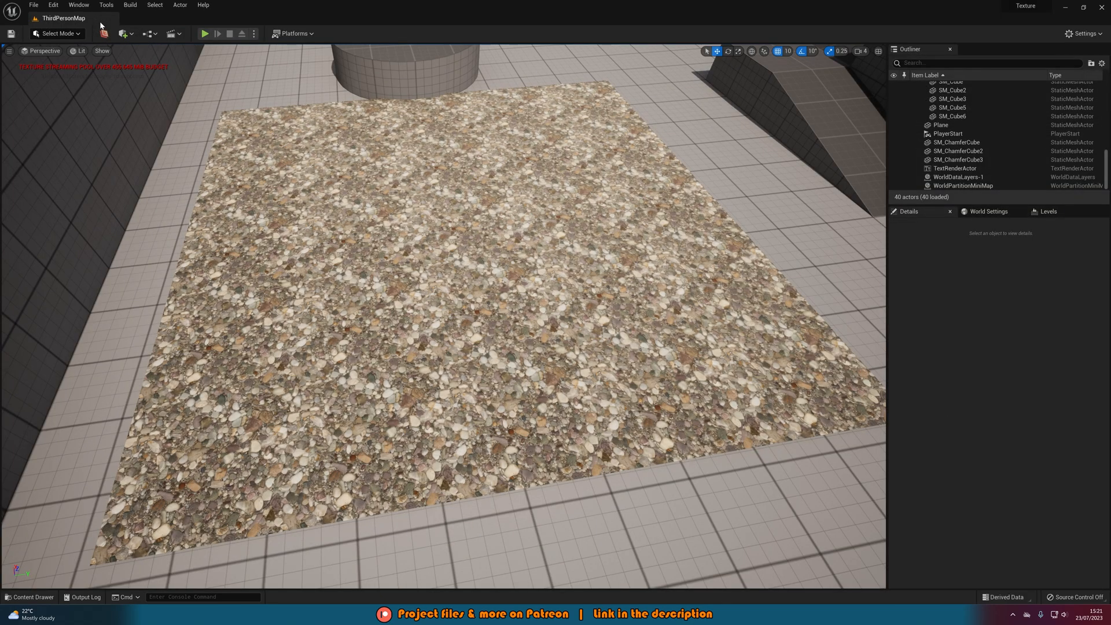
pyautogui.moveTo(1027, 391)
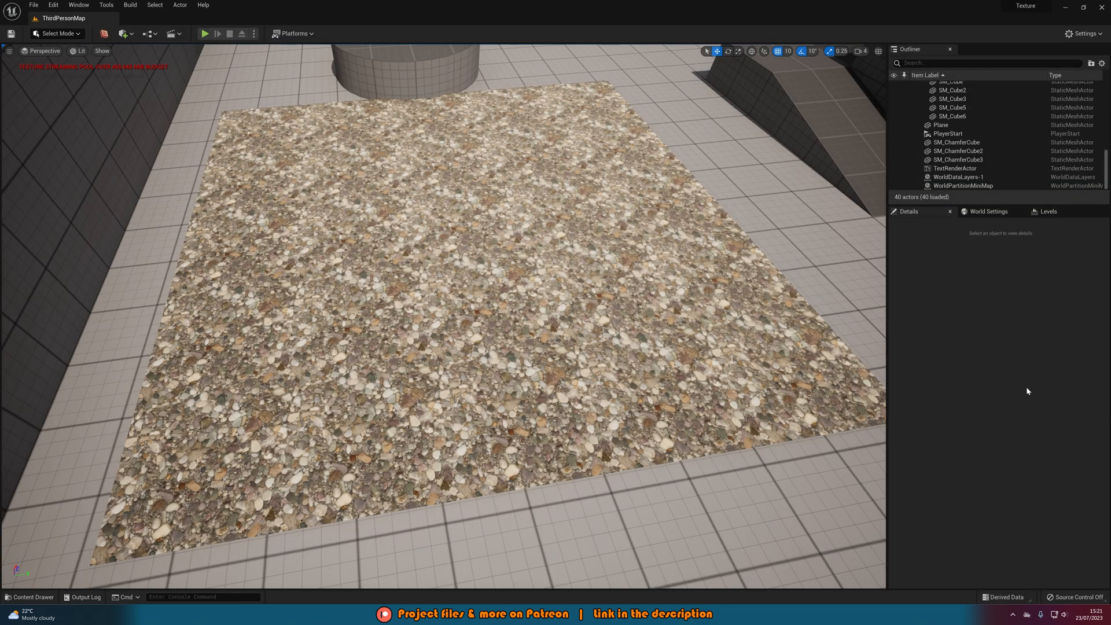
# - Open the four pebble textures in Bulk Edit via Property Matrix
pyautogui.click(31, 597)
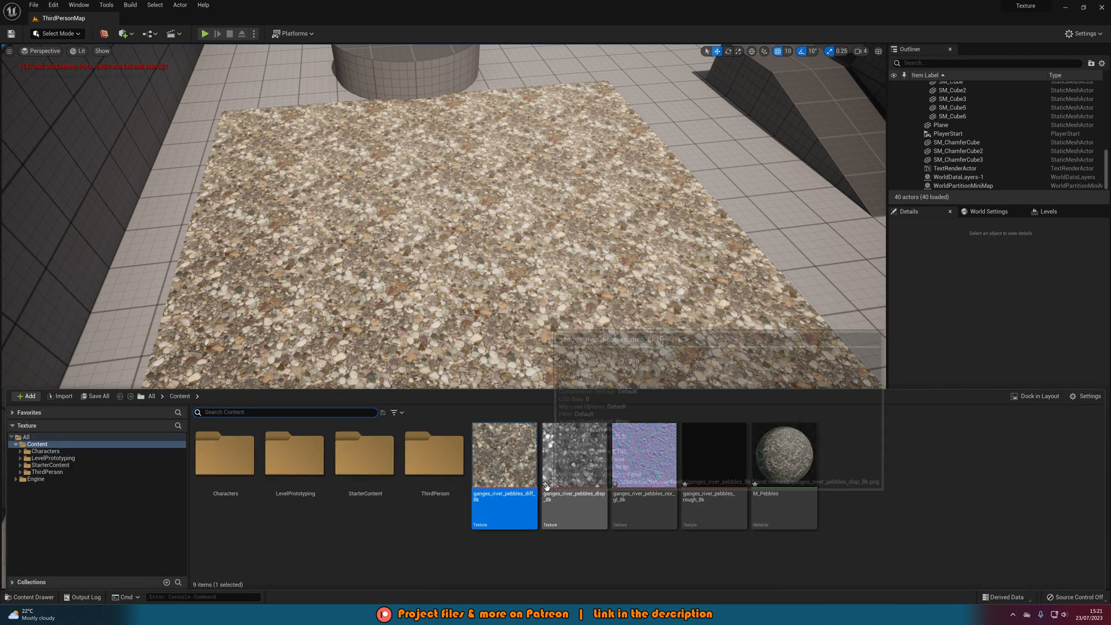
pyautogui.moveTo(519, 482)
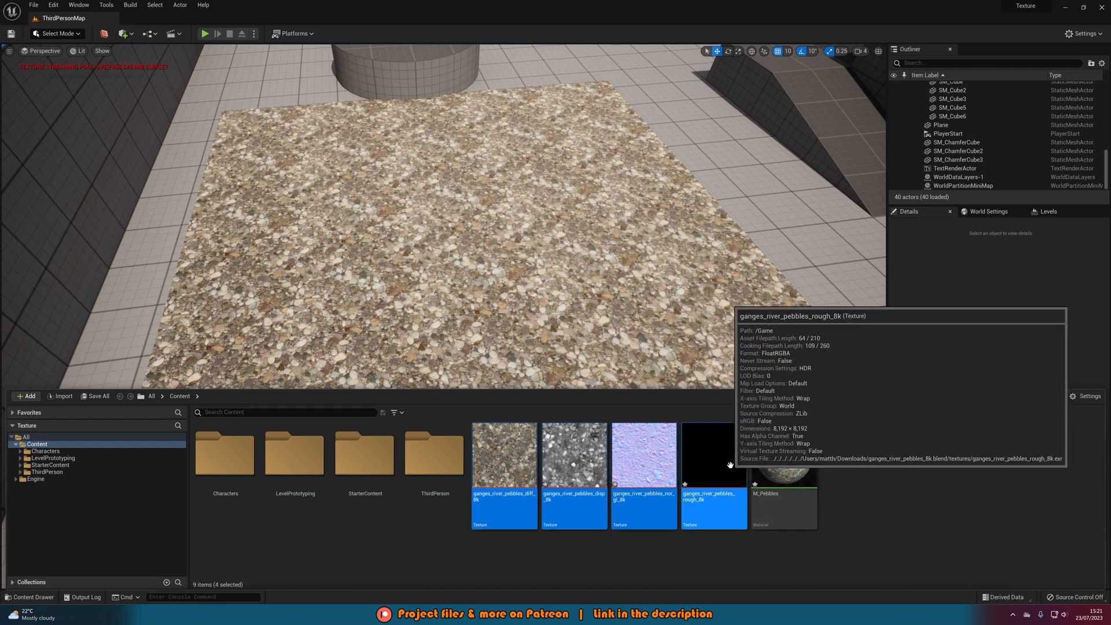
pyautogui.moveTo(715, 461)
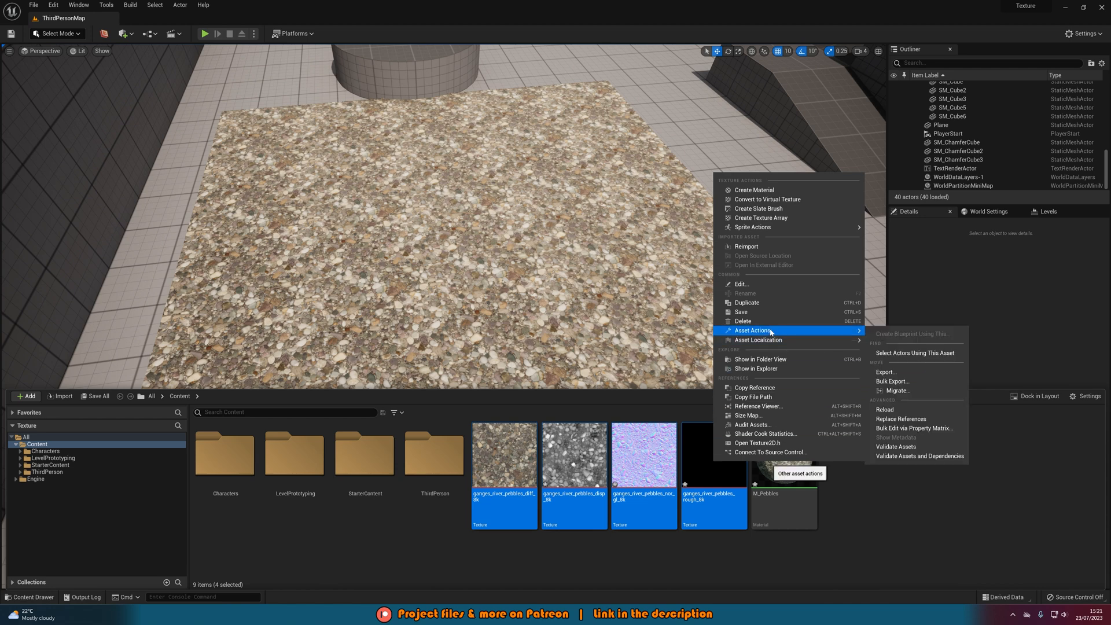
pyautogui.moveTo(915, 428)
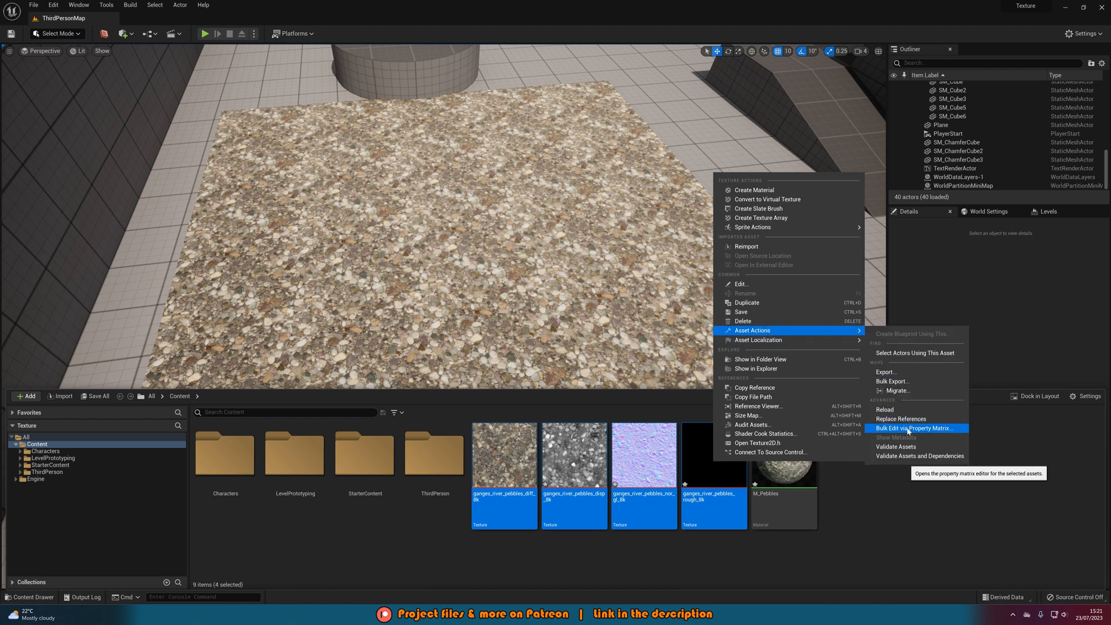
pyautogui.click(916, 428)
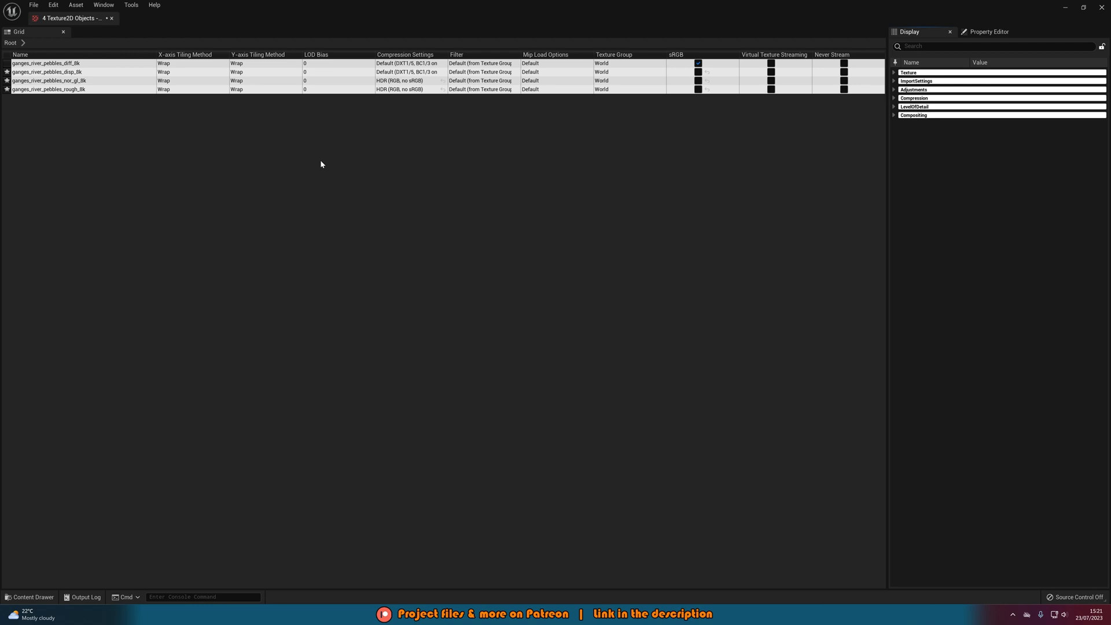
pyautogui.moveTo(1027, 42)
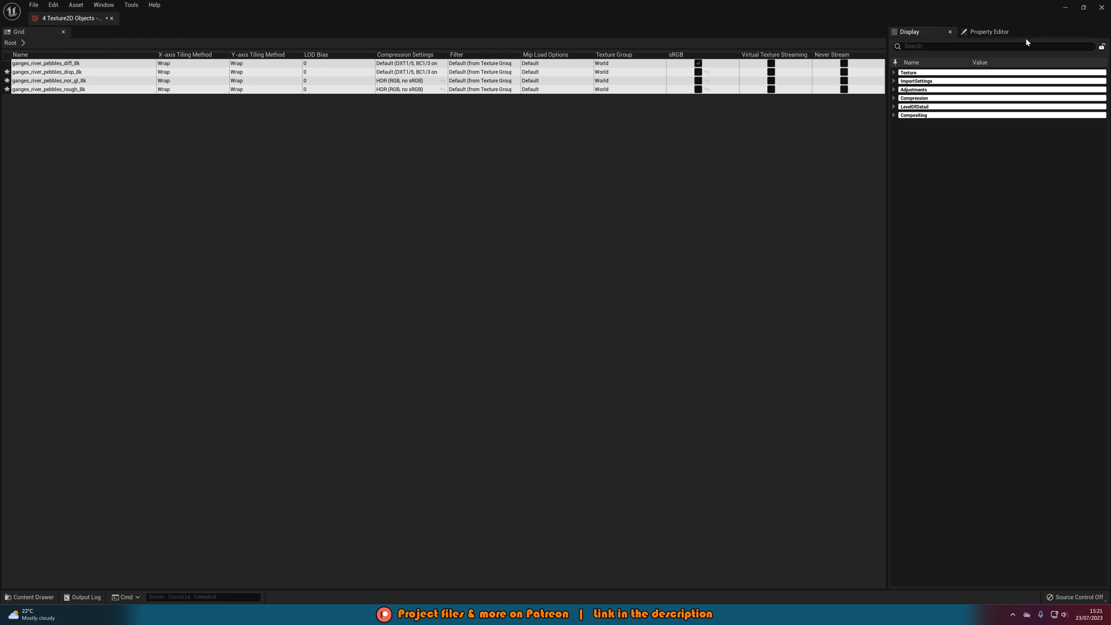
# - Filter the matrix properties by 'lod' to reveal LOD Bias and Texture Group
pyautogui.write('lod')
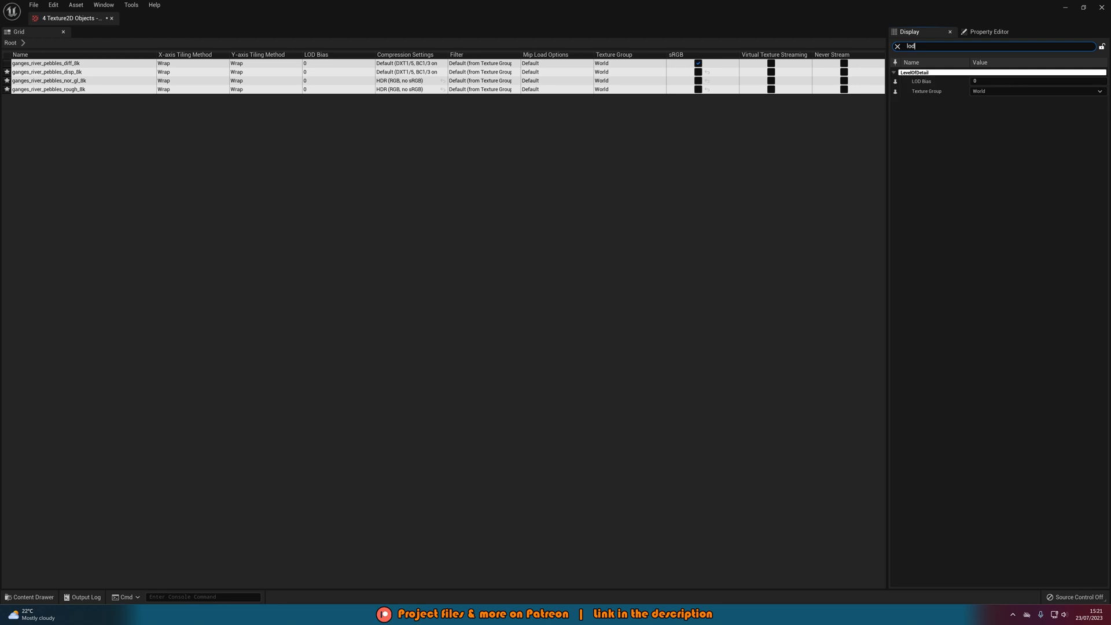
pyautogui.moveTo(978, 81)
pyautogui.write('3')
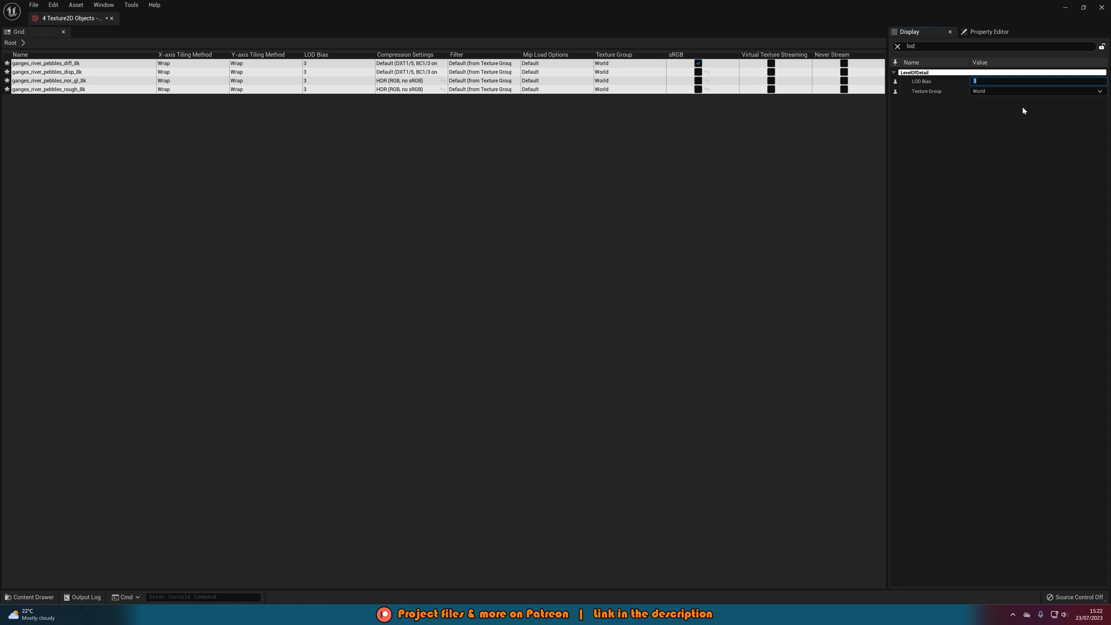
pyautogui.moveTo(938, 41)
pyautogui.write('max')
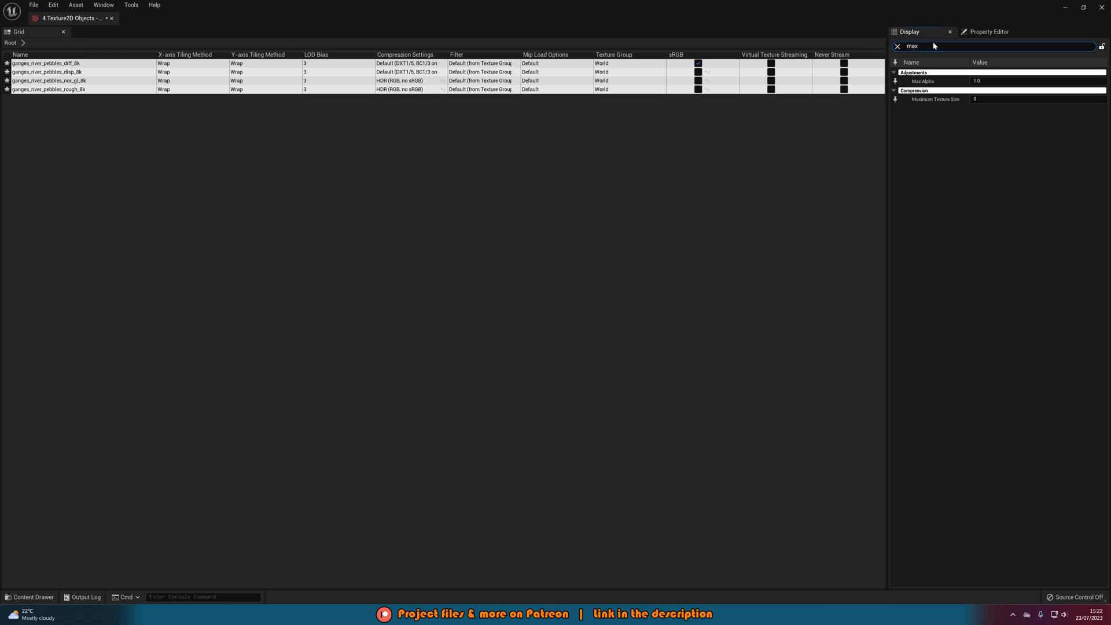
pyautogui.moveTo(935, 99)
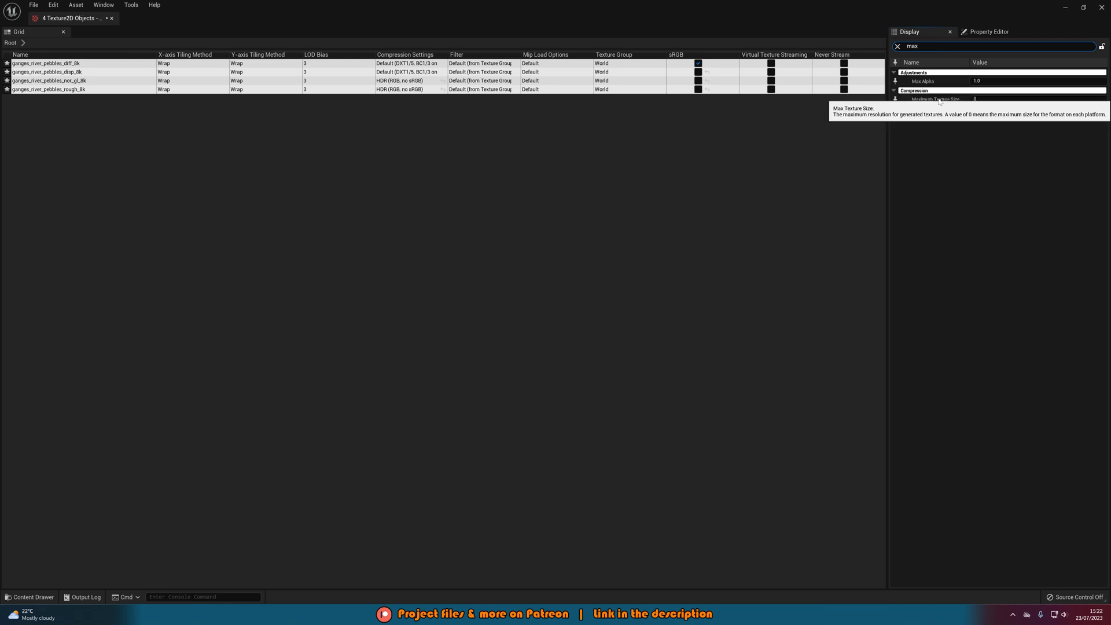
pyautogui.moveTo(991, 99)
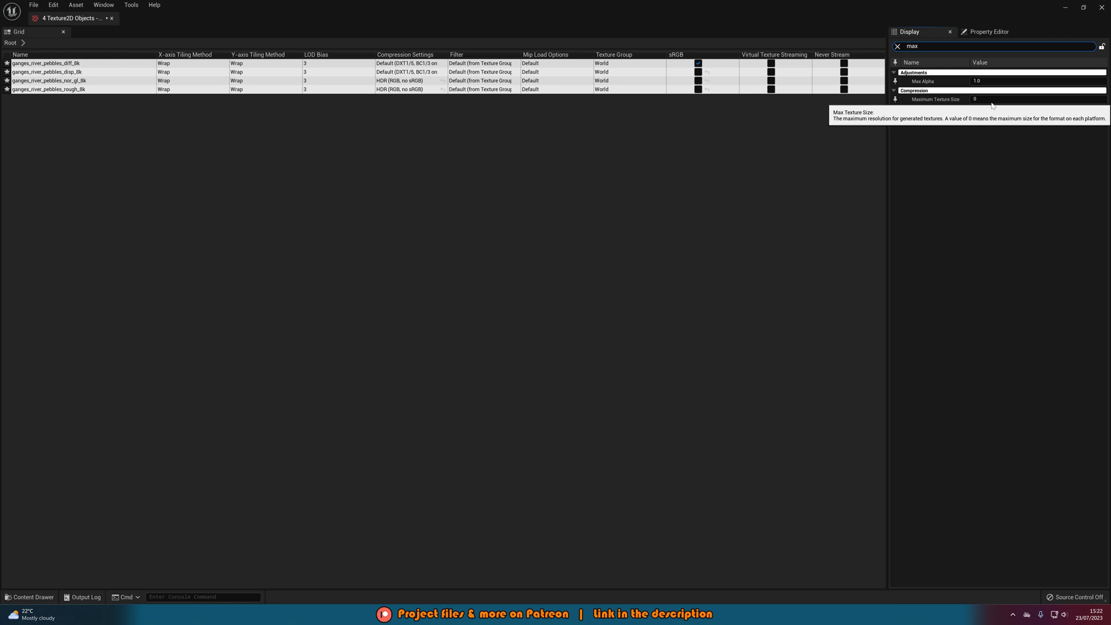
pyautogui.moveTo(941, 110)
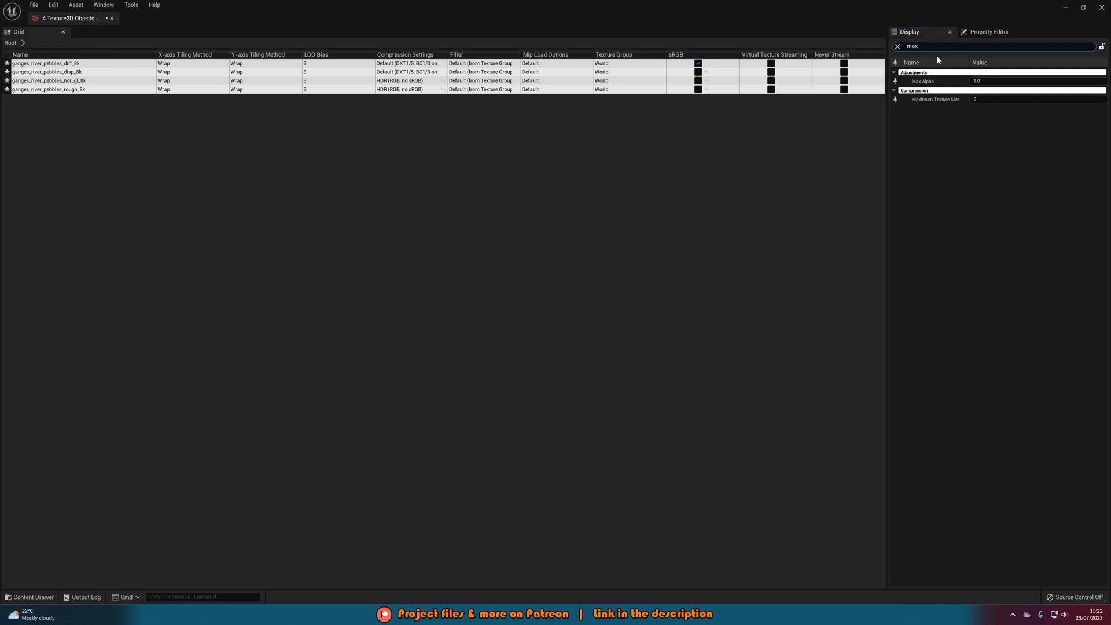
pyautogui.moveTo(935, 99)
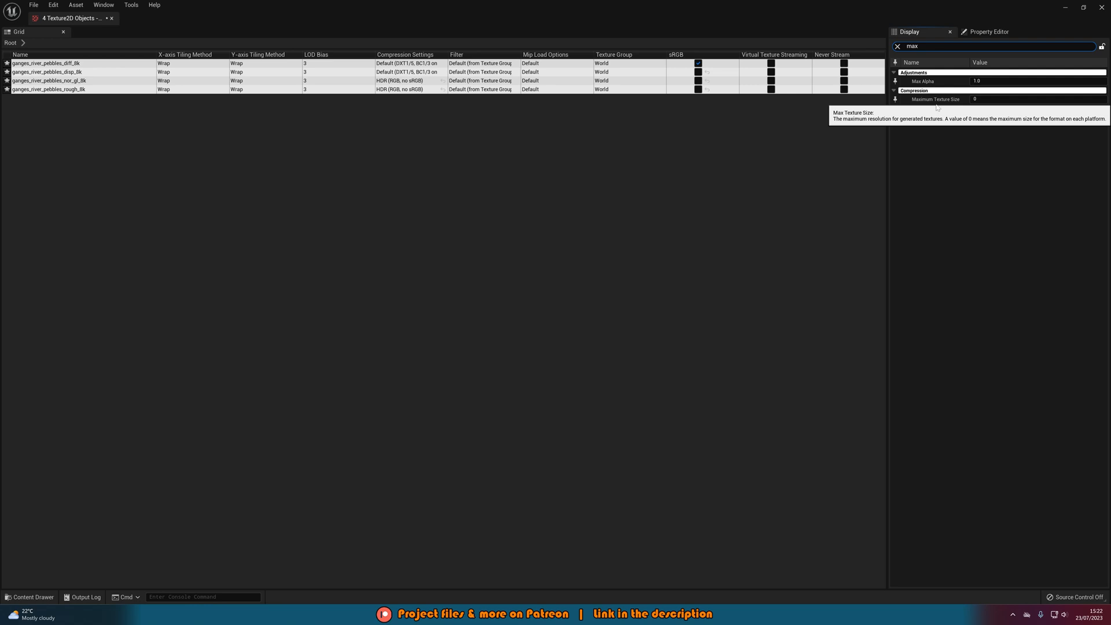
pyautogui.click(897, 46)
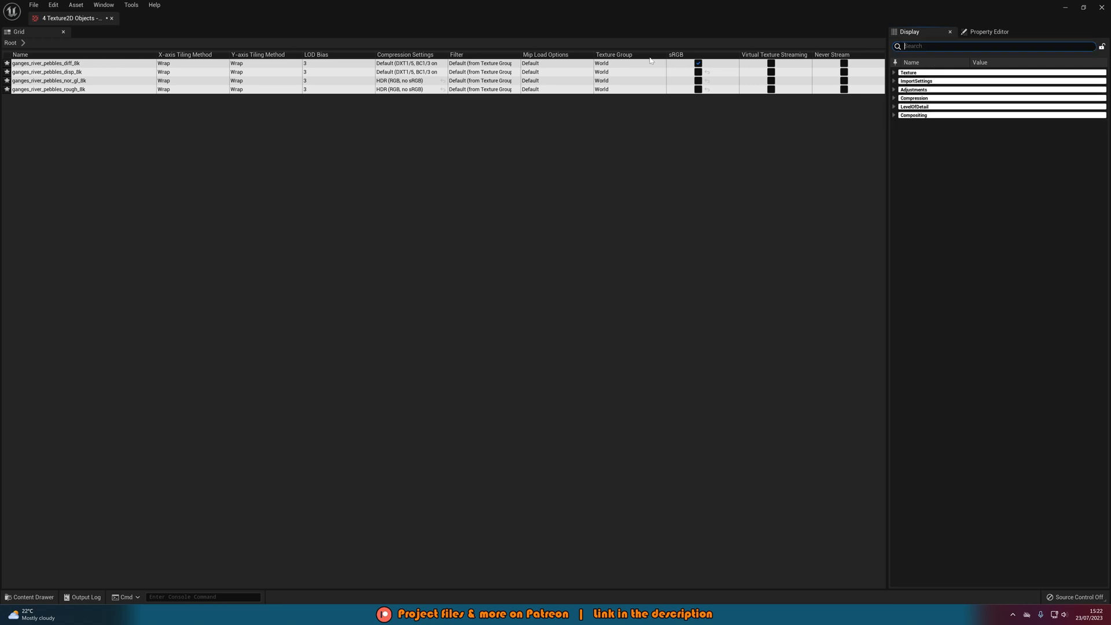
pyautogui.moveTo(318, 30)
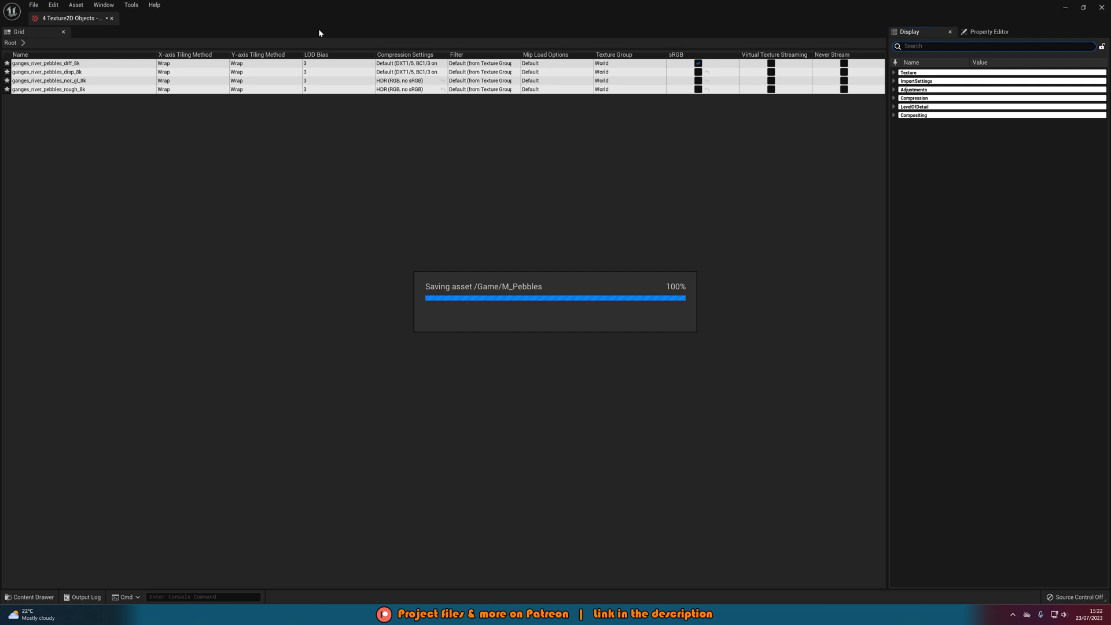
pyautogui.moveTo(340, 55)
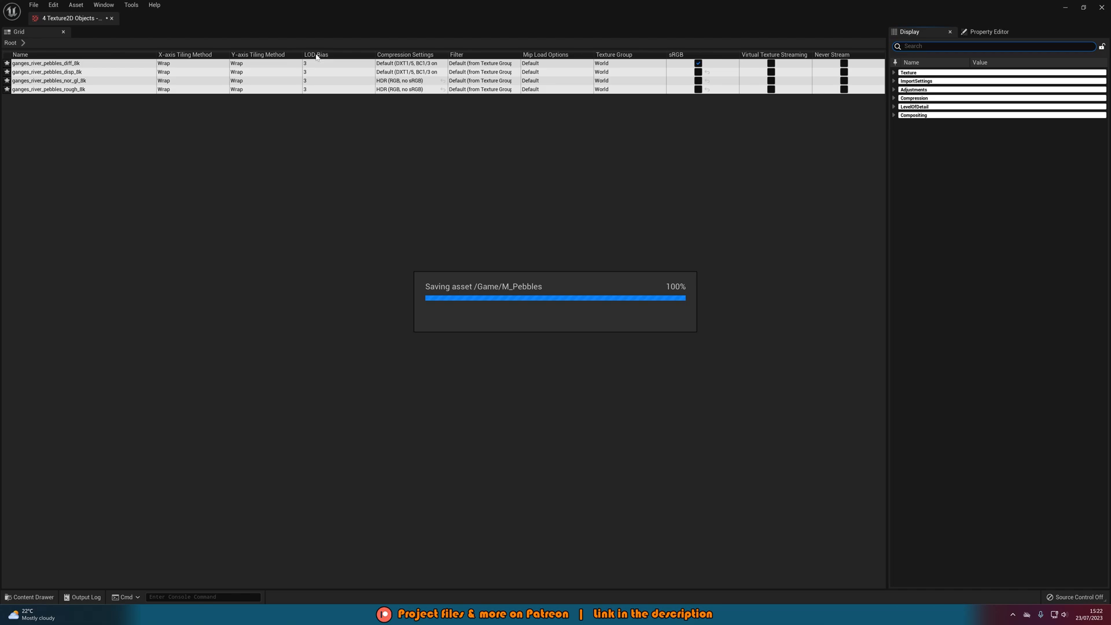
pyautogui.moveTo(328, 79)
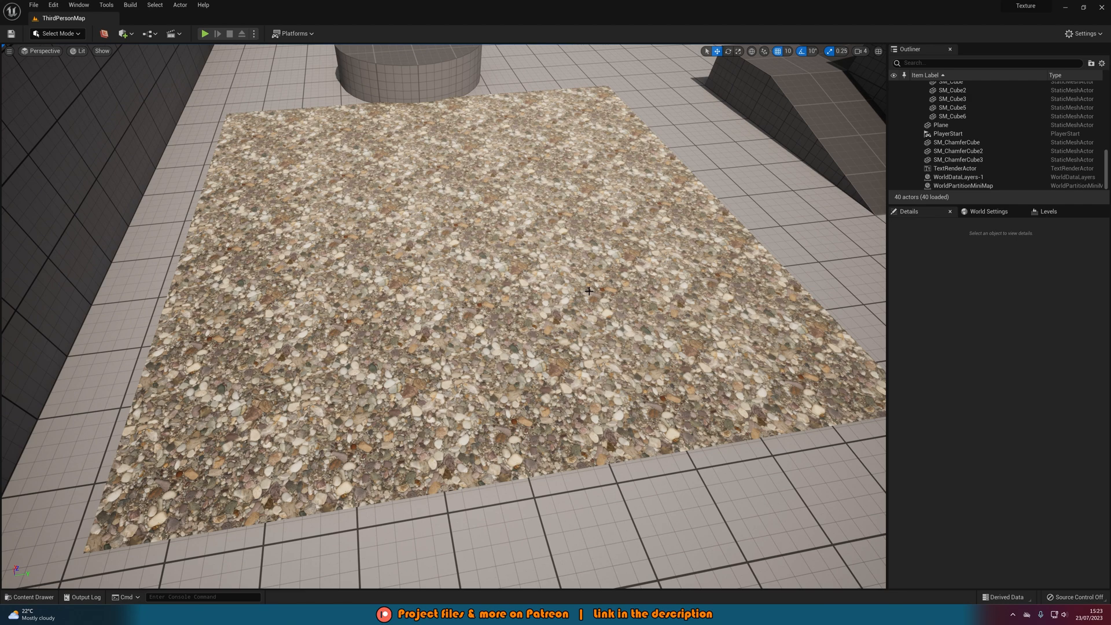
pyautogui.moveTo(962, 327)
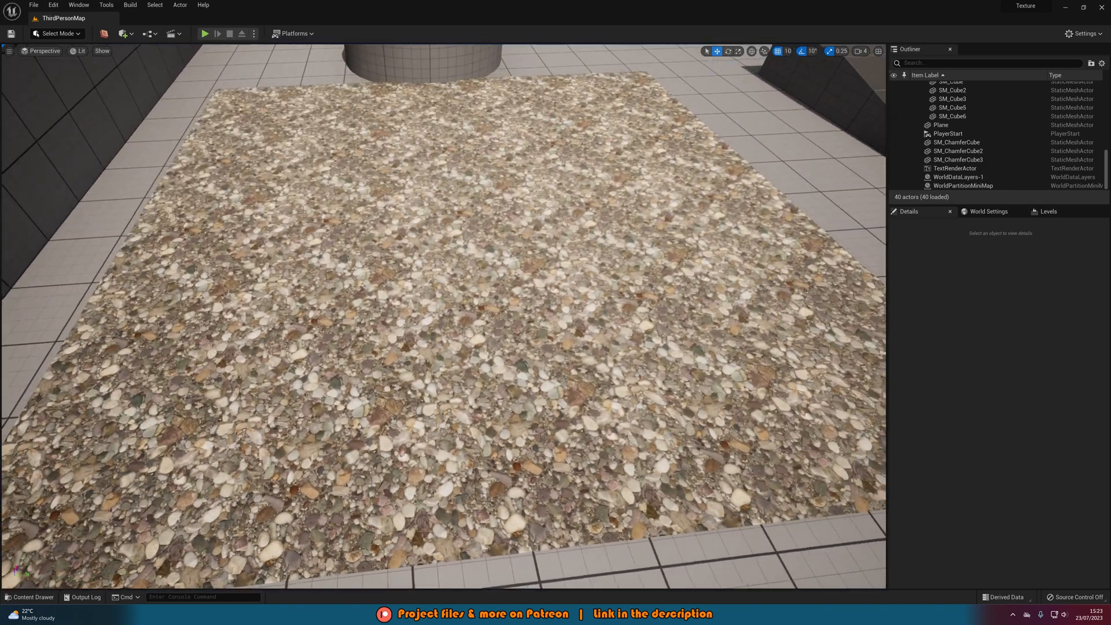
# - Open ganges_river_pebbles_diff_8k to confirm LOD Bias 3 and 1024x1024 display
pyautogui.click(28, 597)
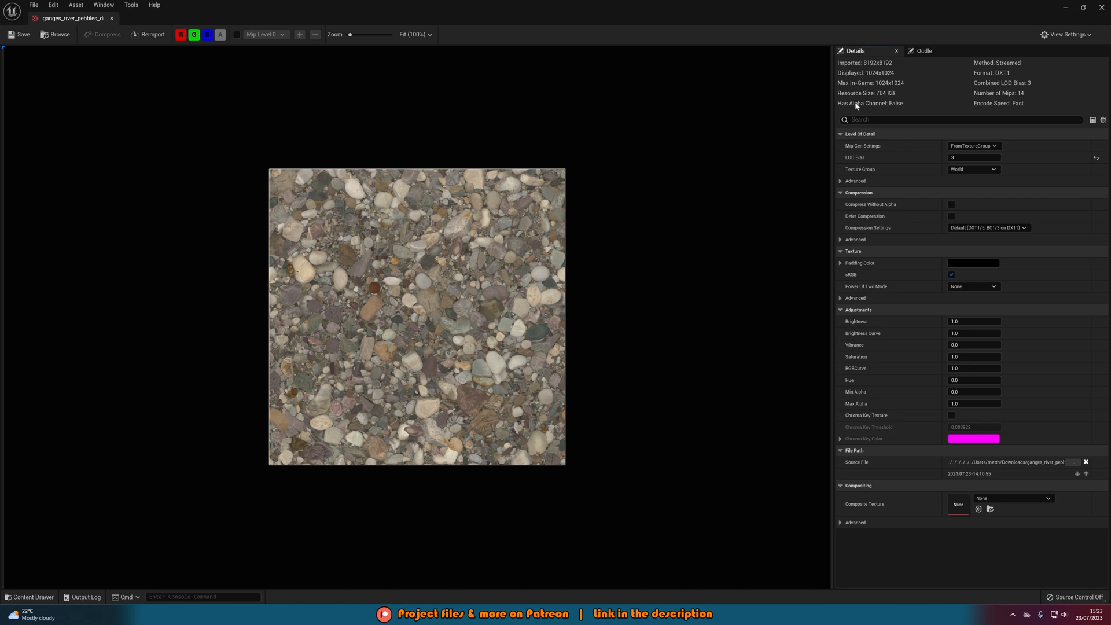
pyautogui.moveTo(911, 91)
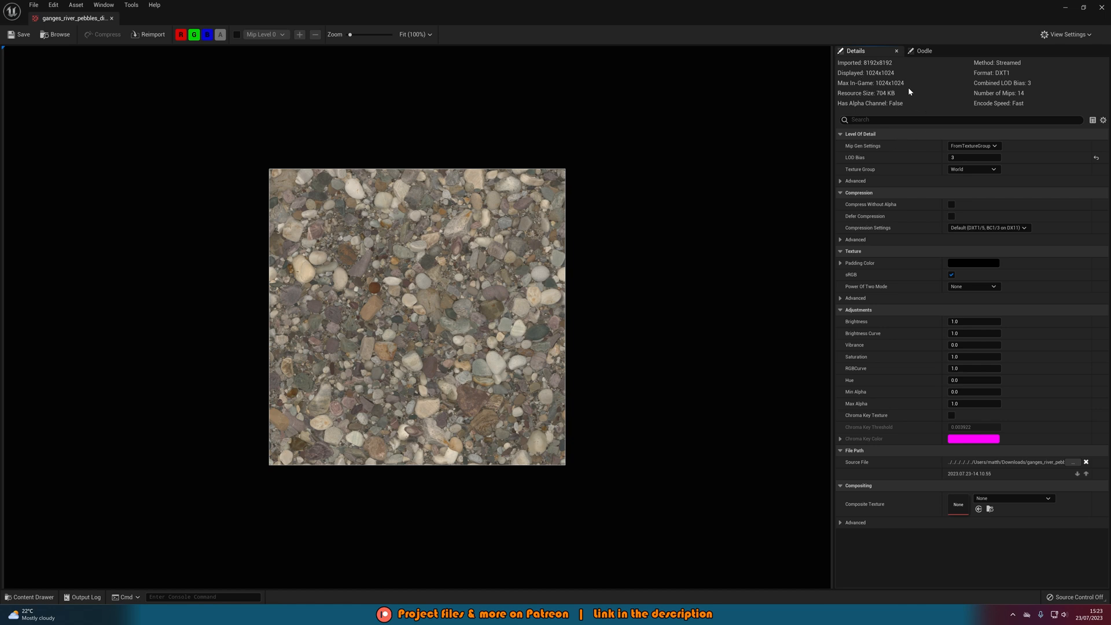
pyautogui.moveTo(934, 91)
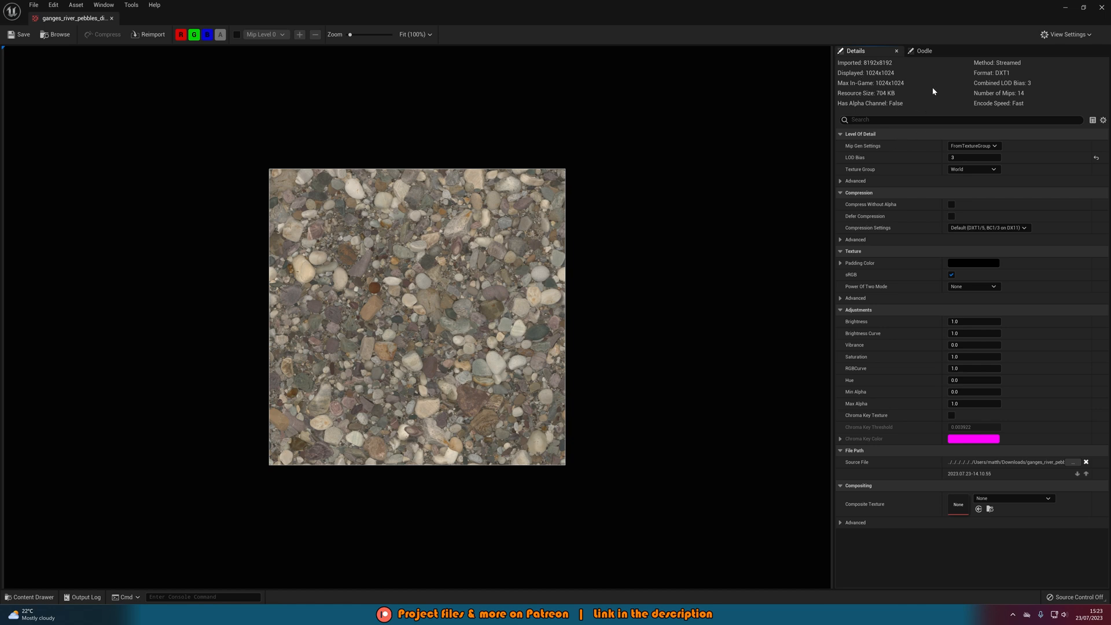
pyautogui.moveTo(893, 100)
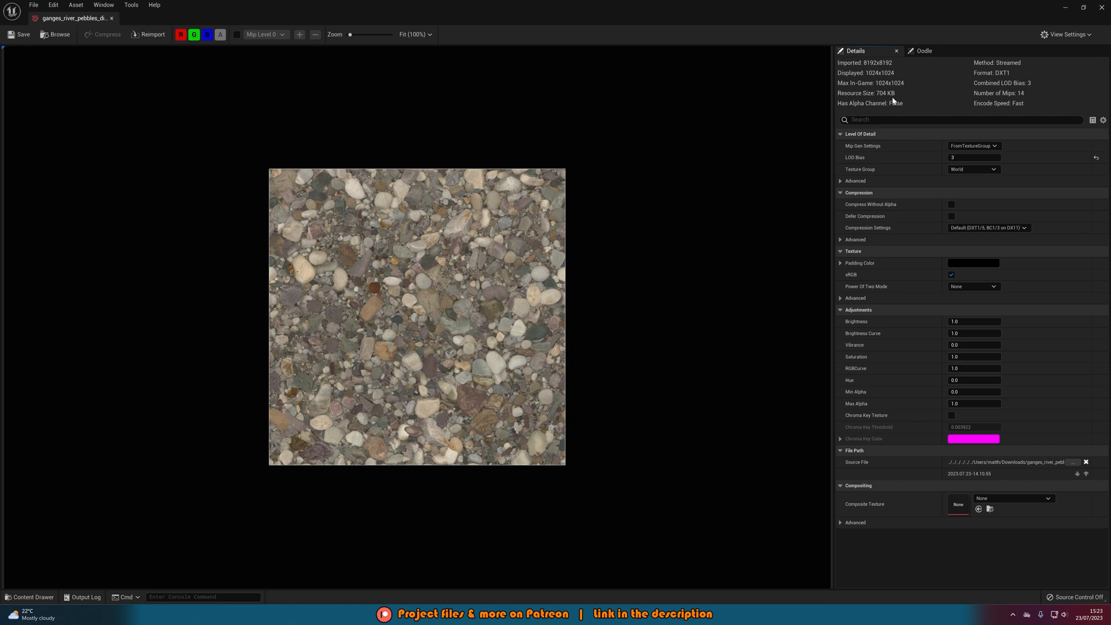
pyautogui.moveTo(881, 70)
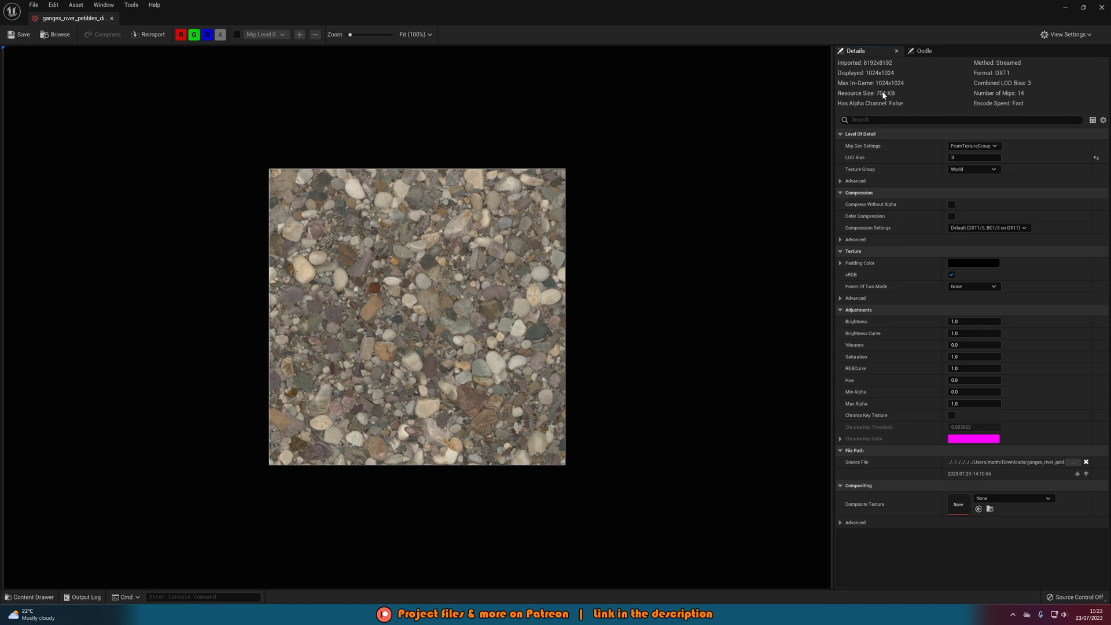
pyautogui.moveTo(887, 105)
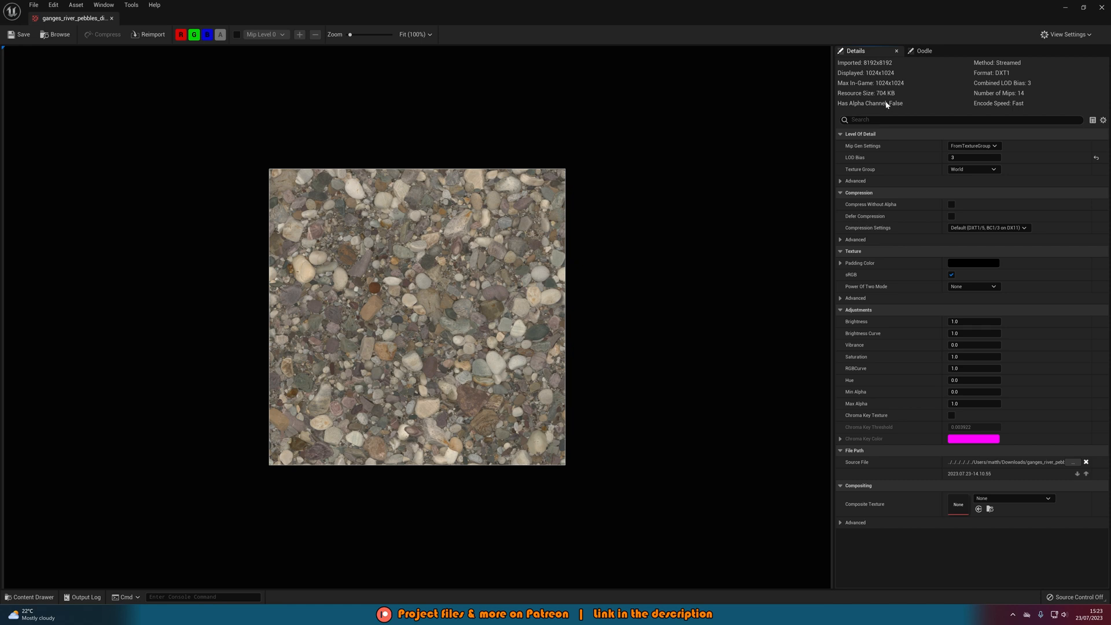